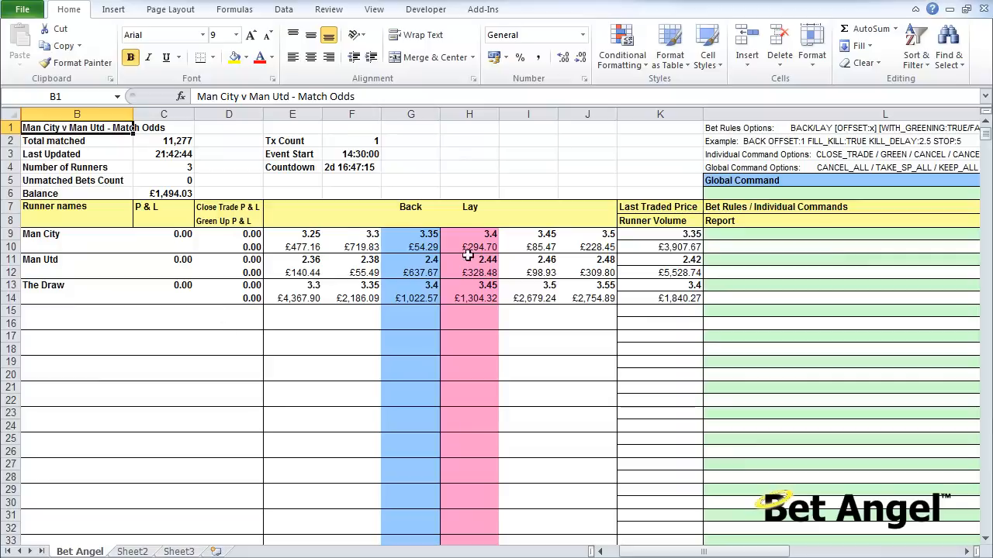
# Inspect Man City's lay price, last traded price, runner volume and P&L cells in row 9-10
pyautogui.click(468, 233)
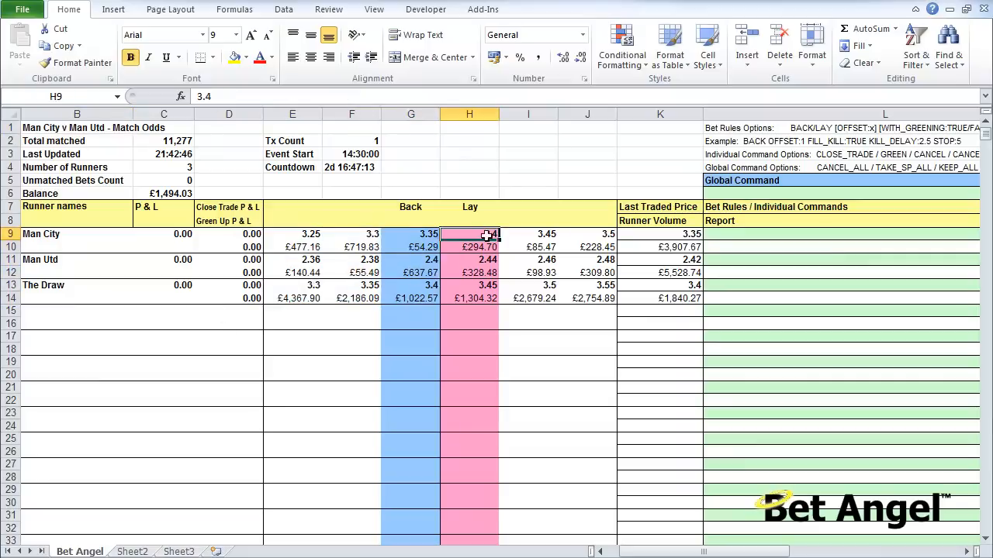
pyautogui.click(661, 233)
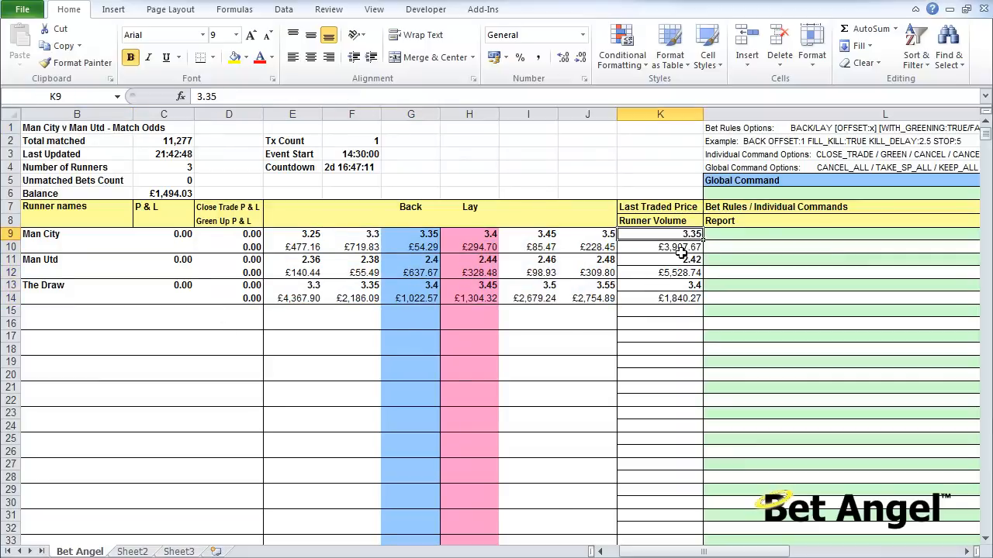
pyautogui.click(660, 247)
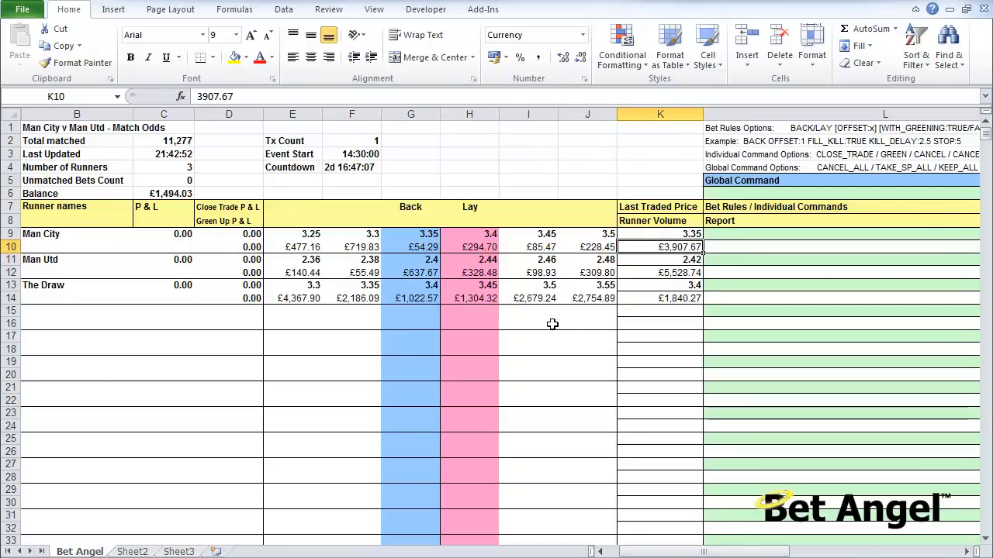
pyautogui.click(76, 233)
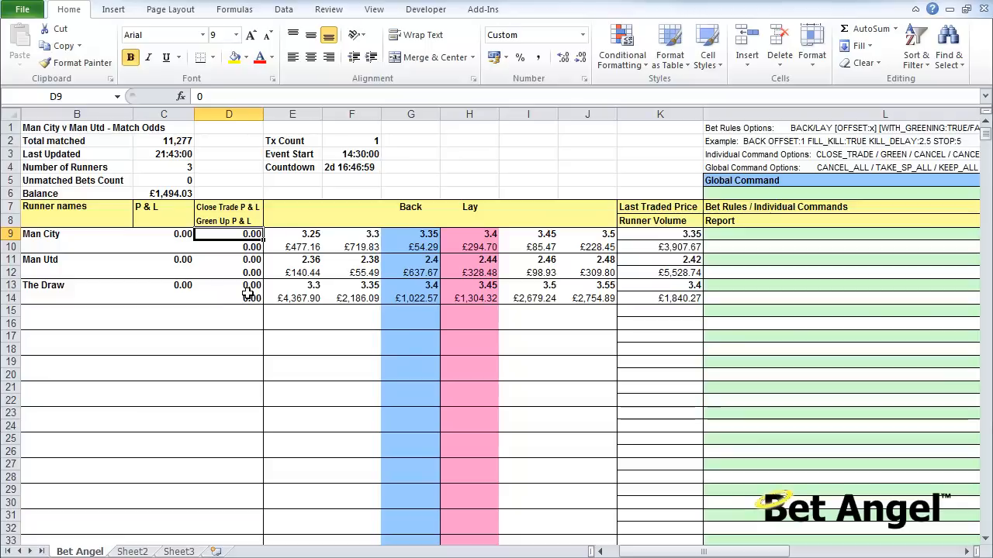
pyautogui.click(230, 247)
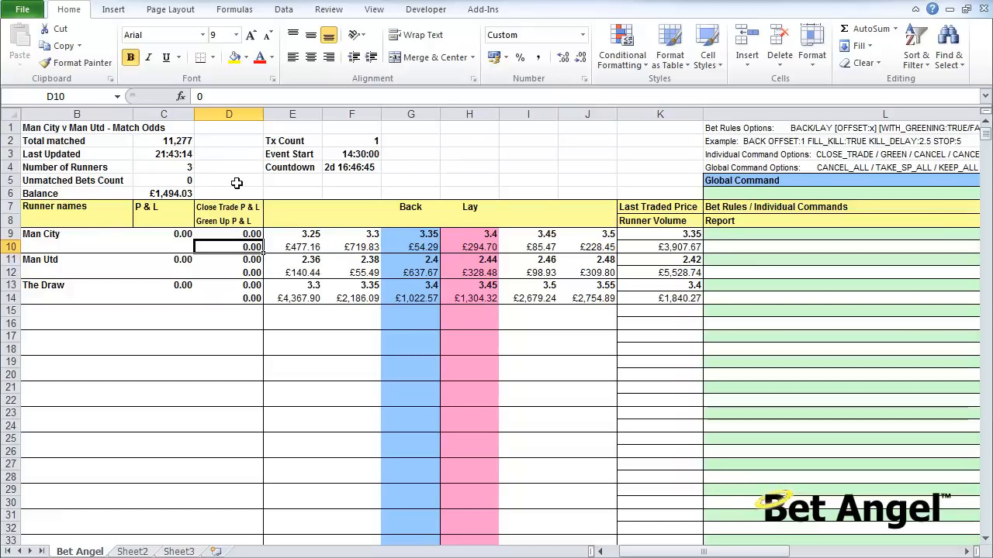
pyautogui.moveTo(428, 183)
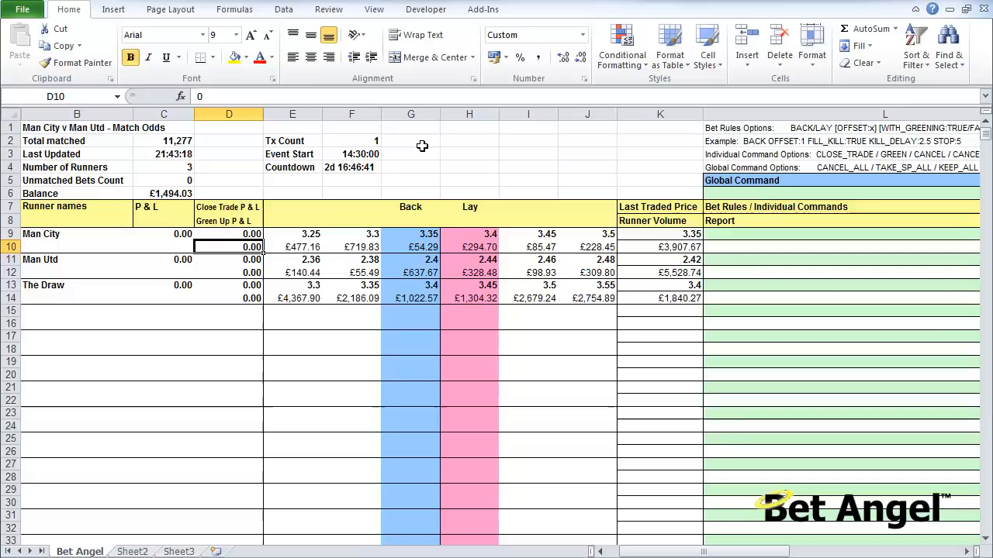
pyautogui.moveTo(400, 155)
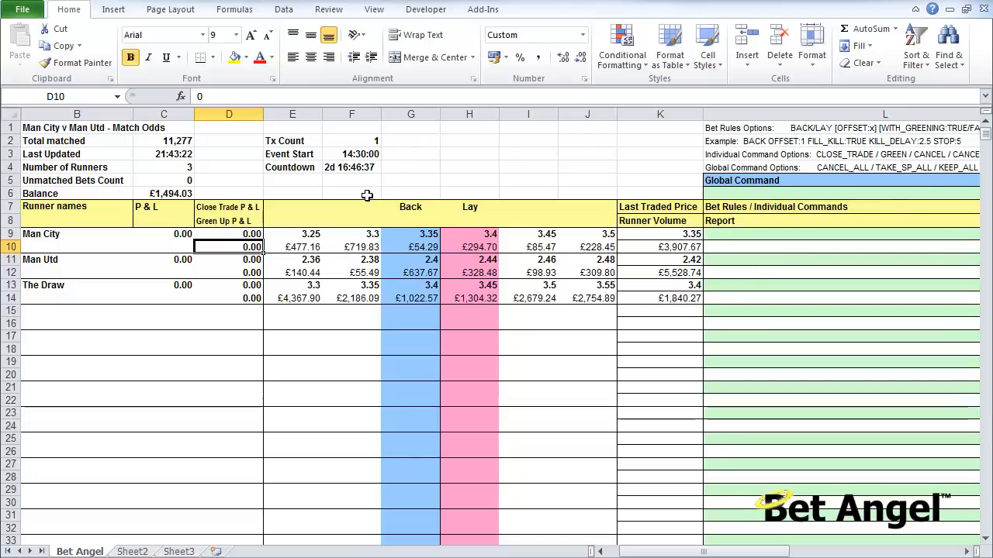
# Bring the Bet Rules columns into view and select L9, Man City's bet rule cell
pyautogui.click(292, 128)
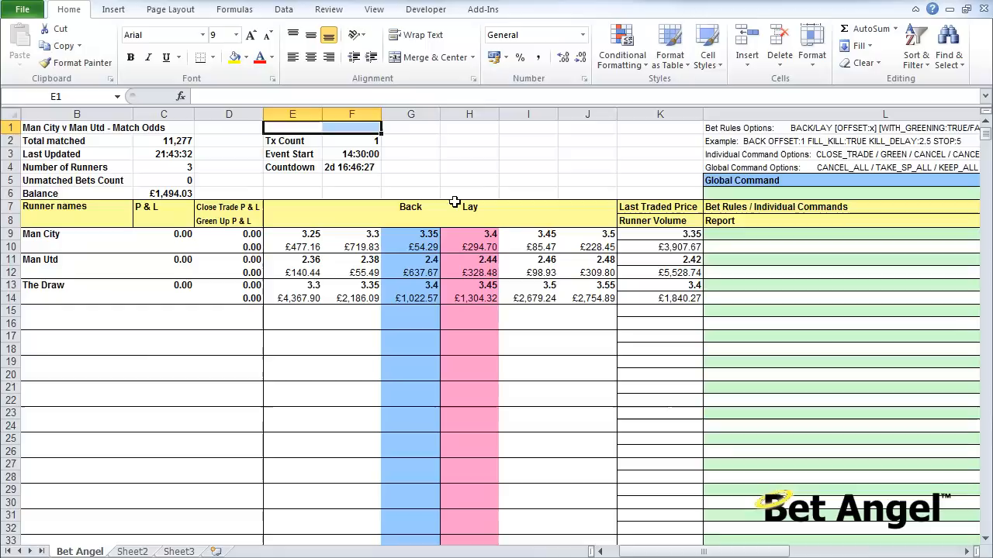
pyautogui.click(410, 322)
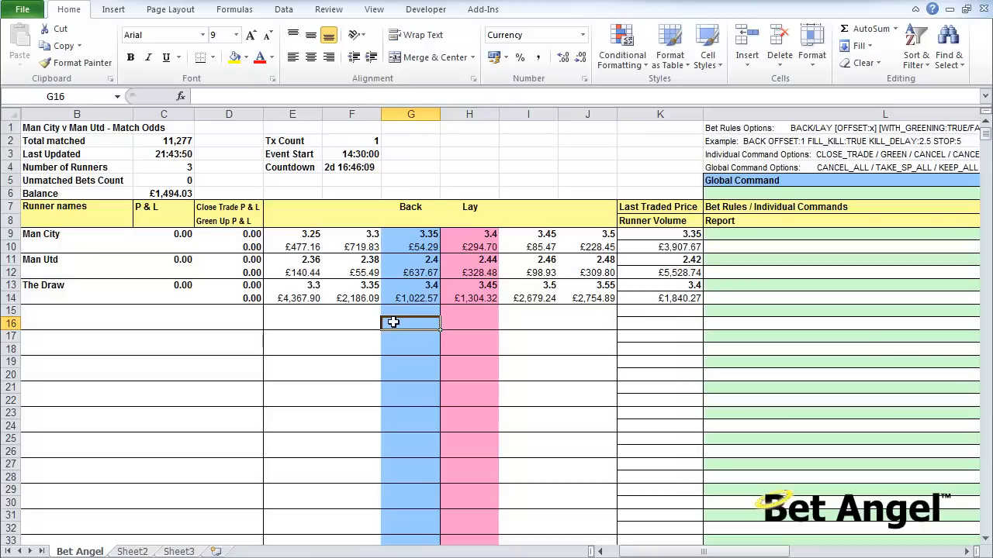
pyautogui.click(661, 324)
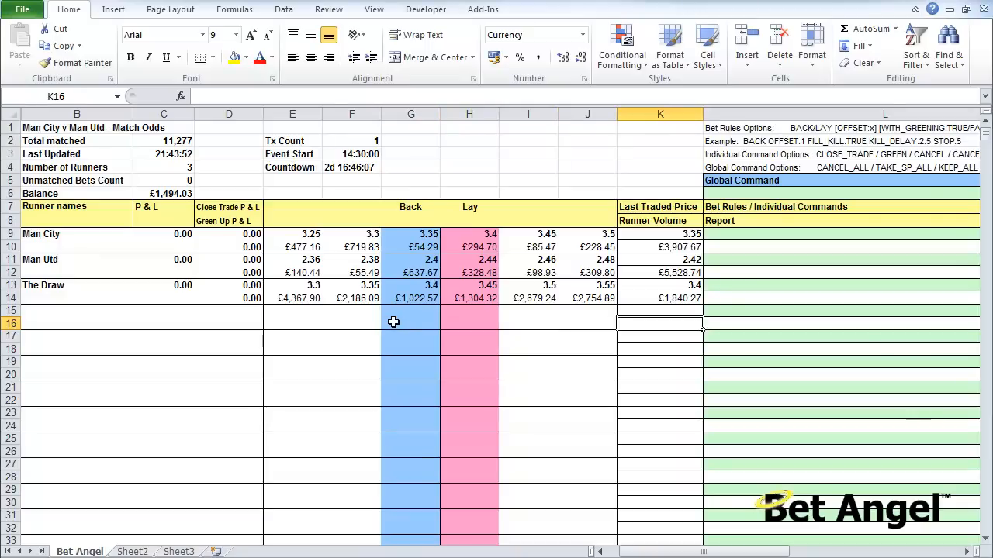
pyautogui.hscroll(3)
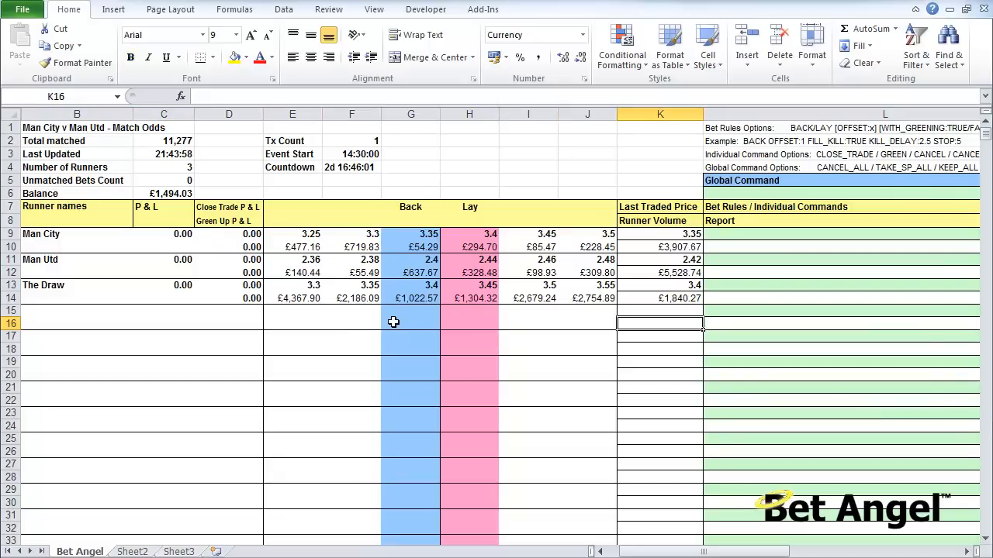
pyautogui.hscroll(3)
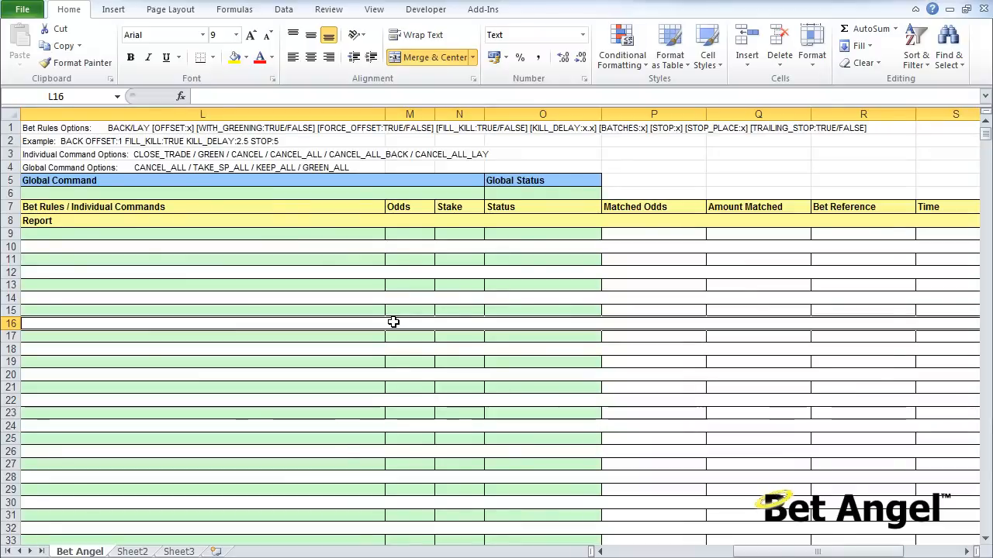
pyautogui.moveTo(223, 149)
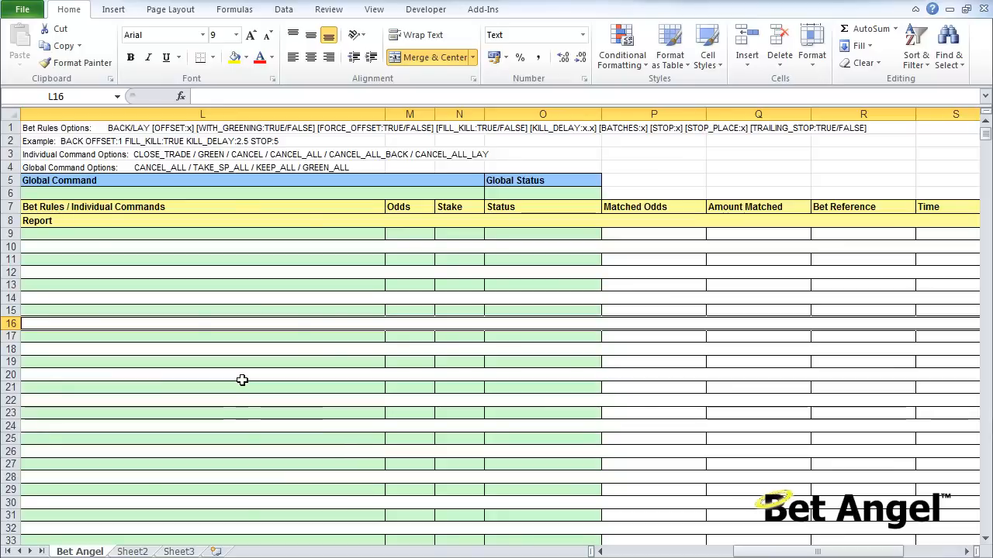
pyautogui.click(201, 273)
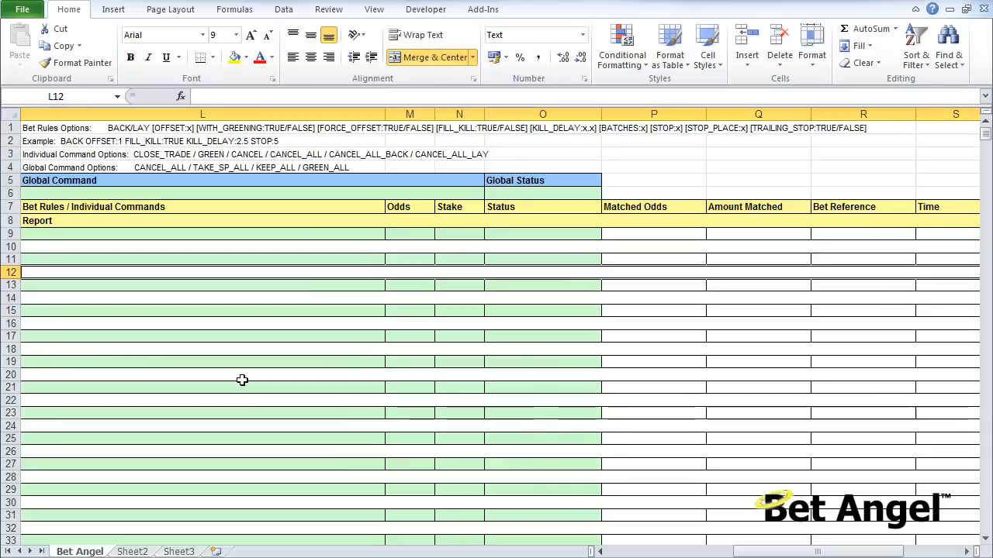
pyautogui.click(201, 232)
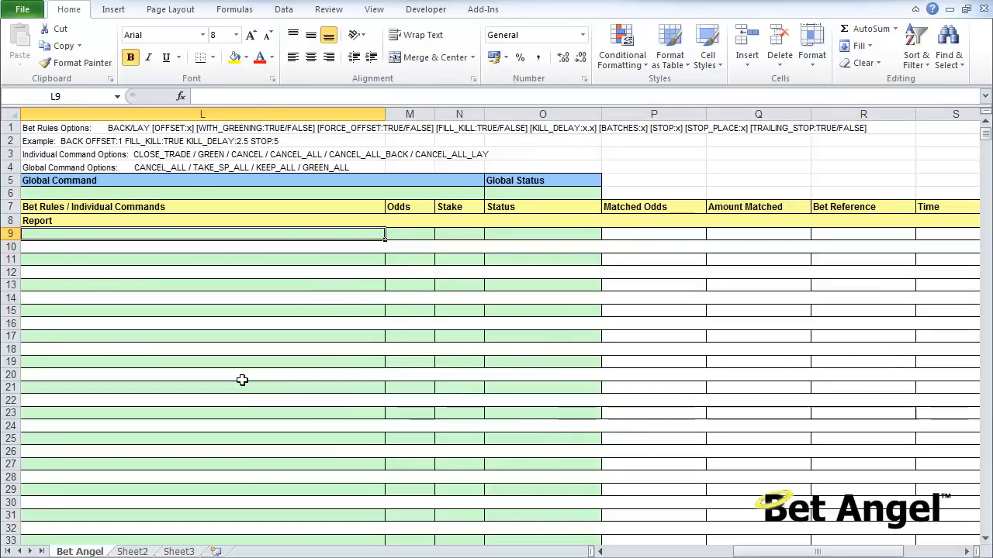
# Enter 'BACK as the bet rule text in Man City's L9 cell
pyautogui.write("'")
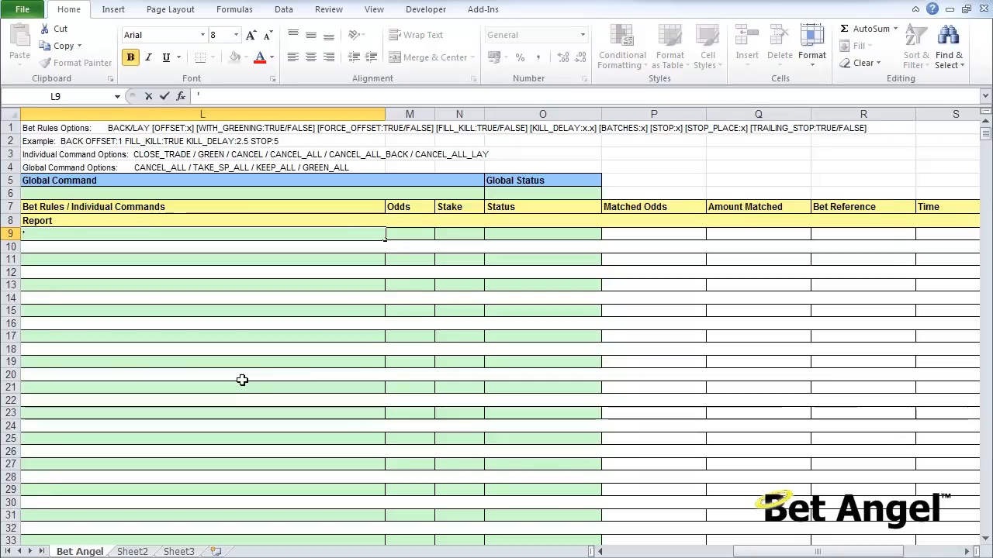
pyautogui.write('BAC')
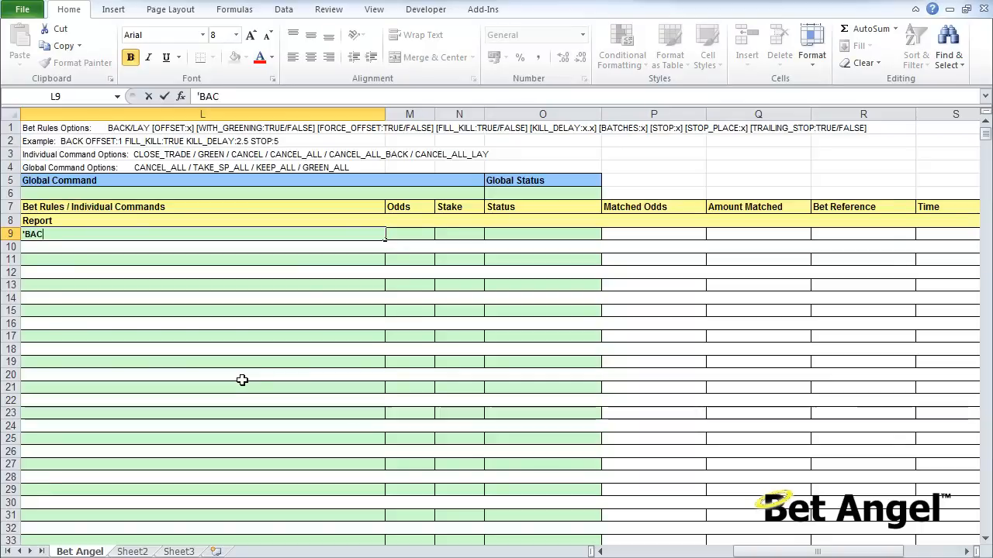
pyautogui.write('K')
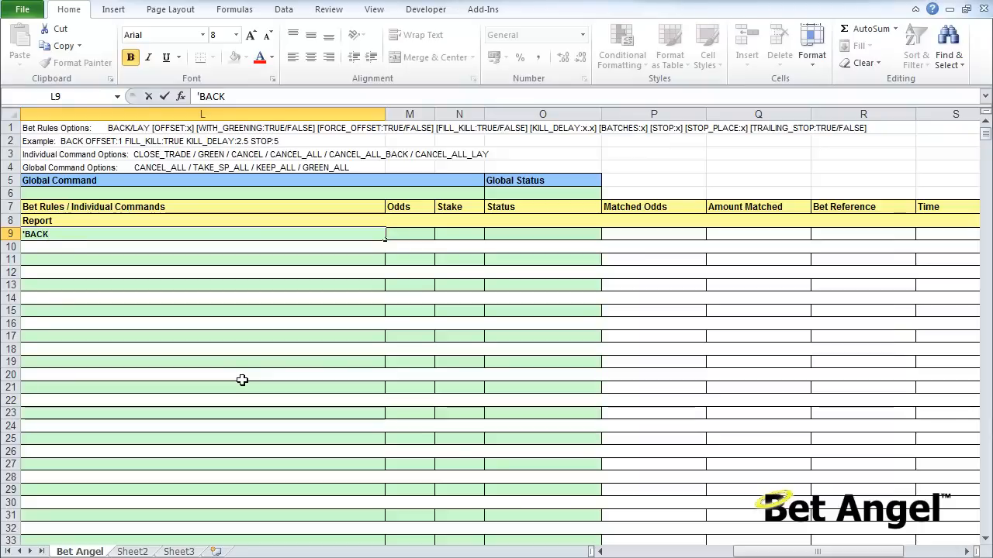
pyautogui.write('L')
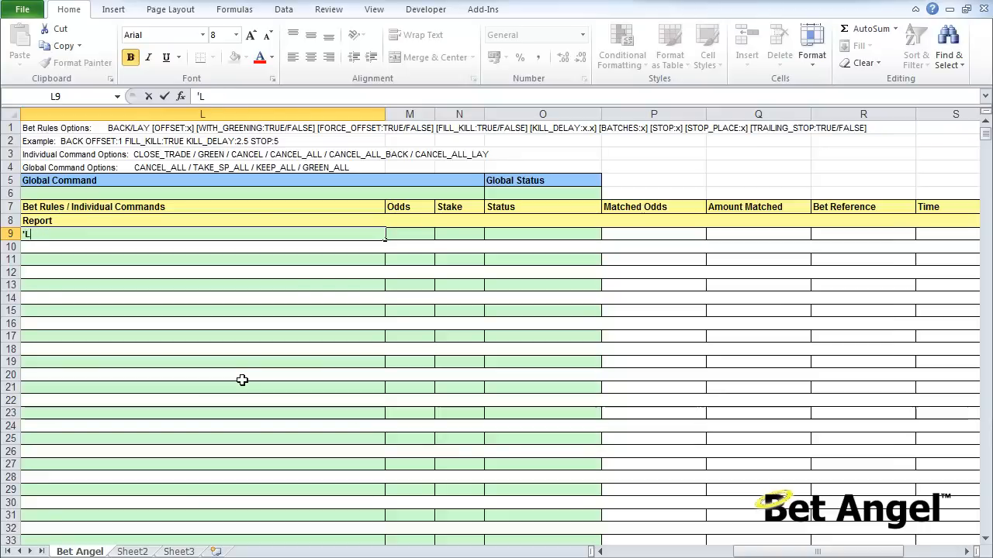
pyautogui.write('A')
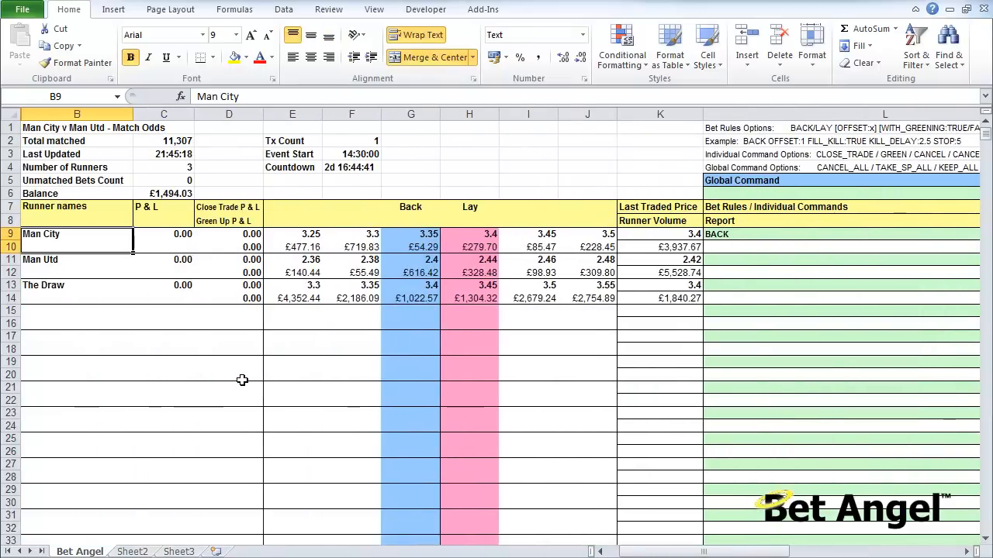
# Begin an entry in M9, the Odds cell for the BACK command row
pyautogui.hscroll(3)
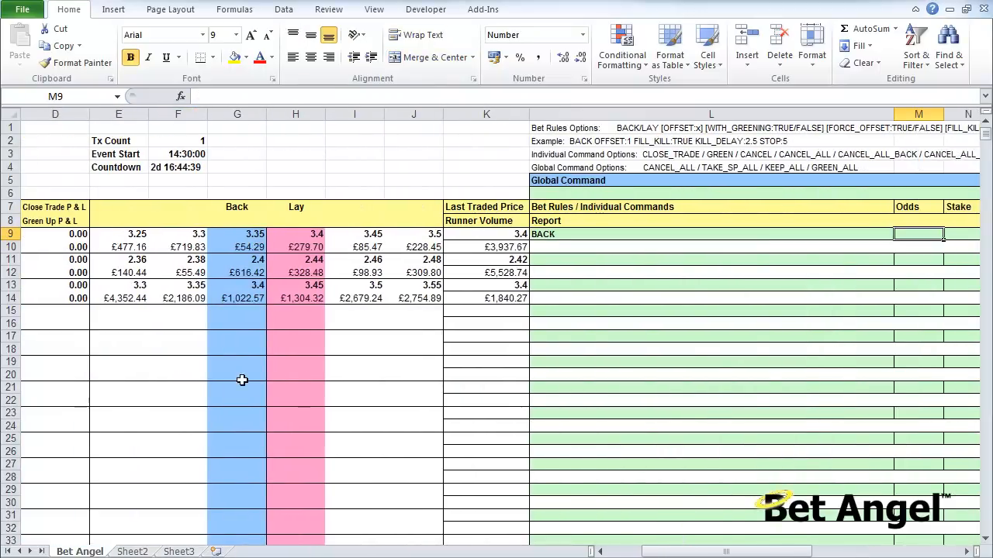
pyautogui.hscroll(3)
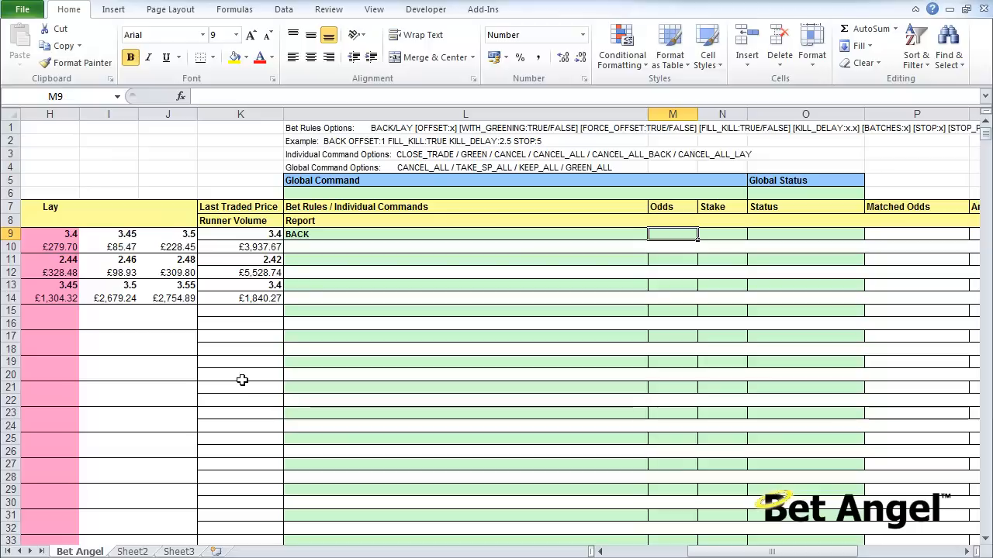
pyautogui.write('10.00')
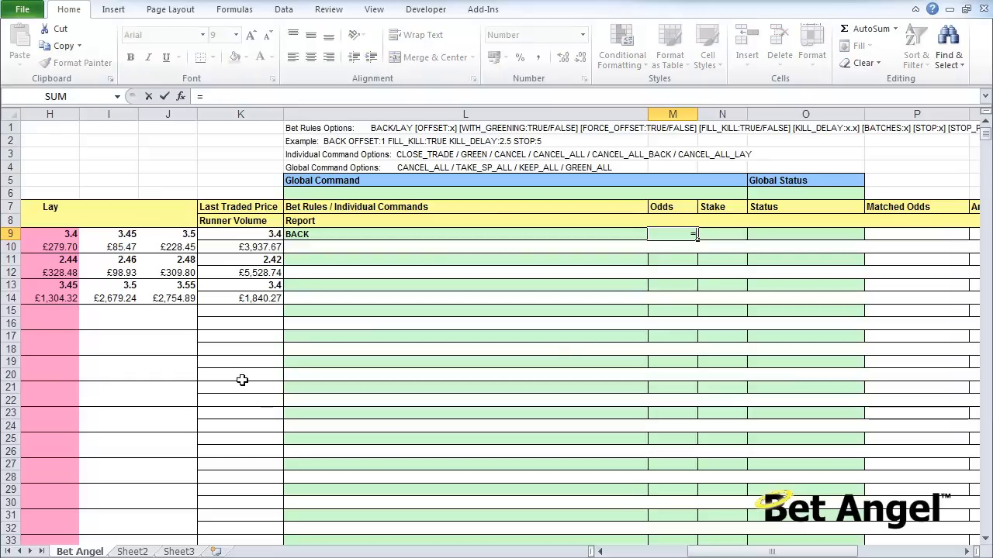
# Make the M9 odds formula =J9 so it picks up the 3.50 lay price
pyautogui.click(240, 233)
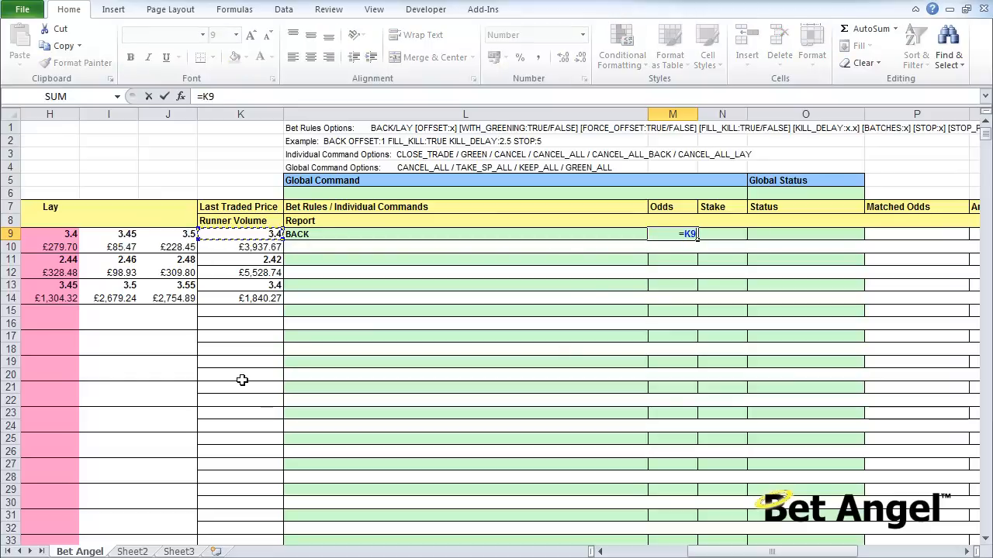
pyautogui.click(168, 233)
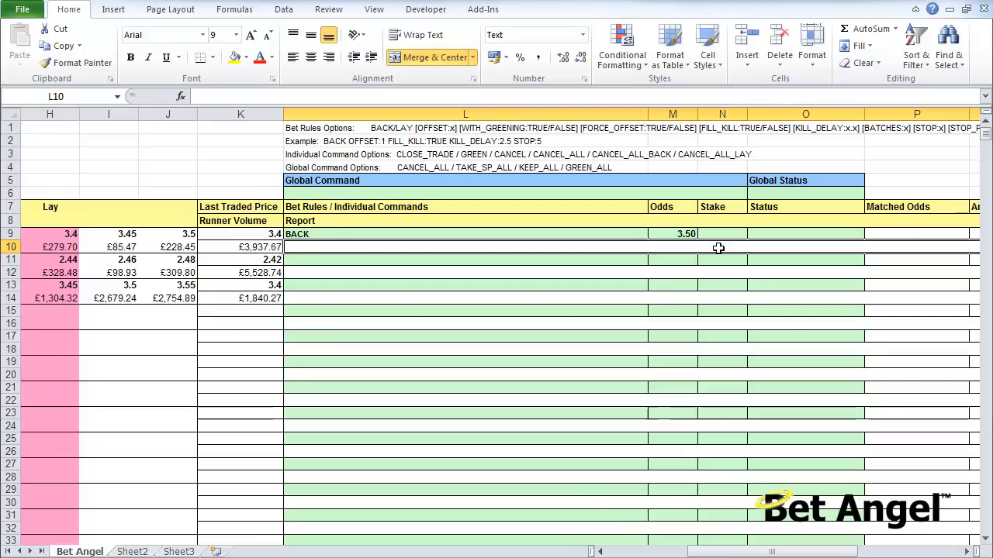
pyautogui.click(673, 233)
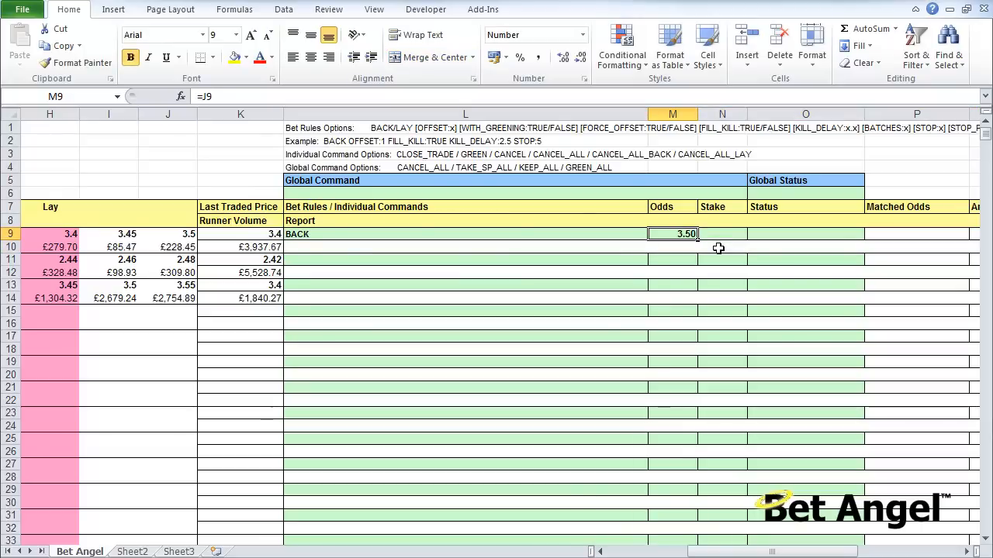
pyautogui.moveTo(152, 278)
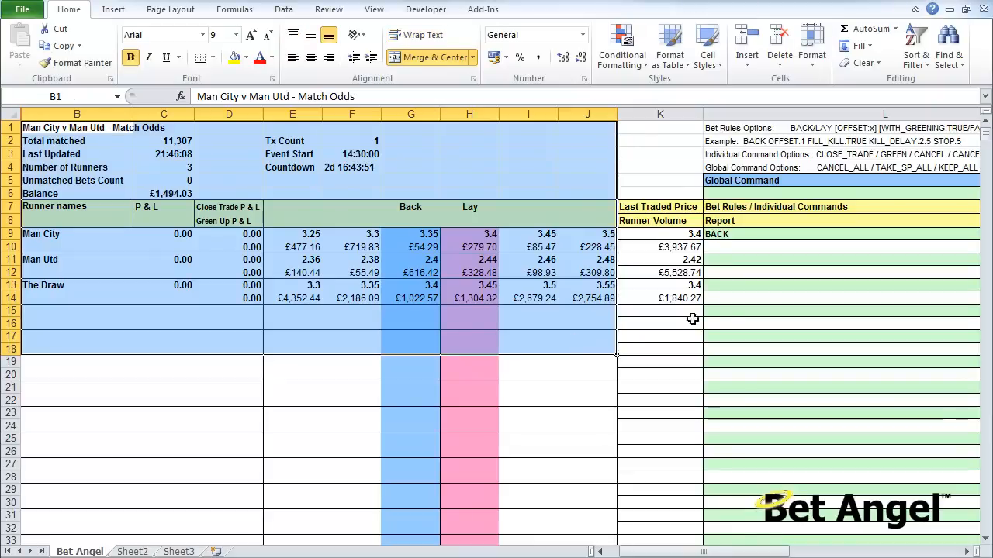
pyautogui.click(661, 286)
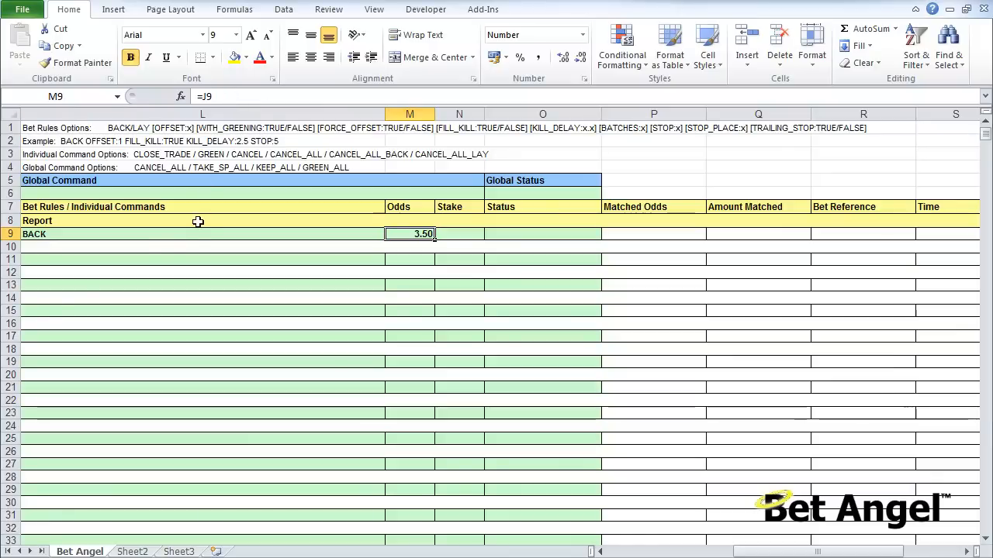
pyautogui.moveTo(165, 247)
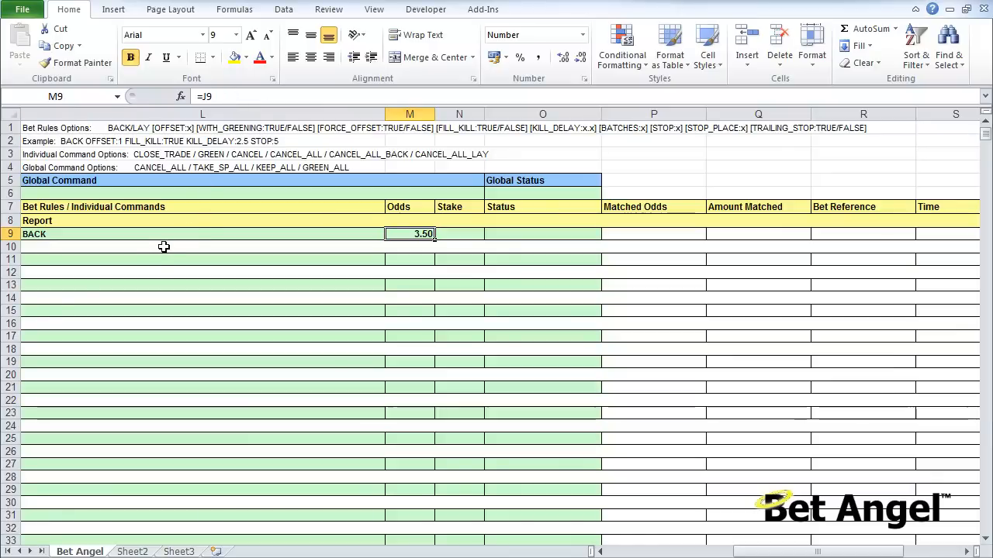
pyautogui.moveTo(239, 262)
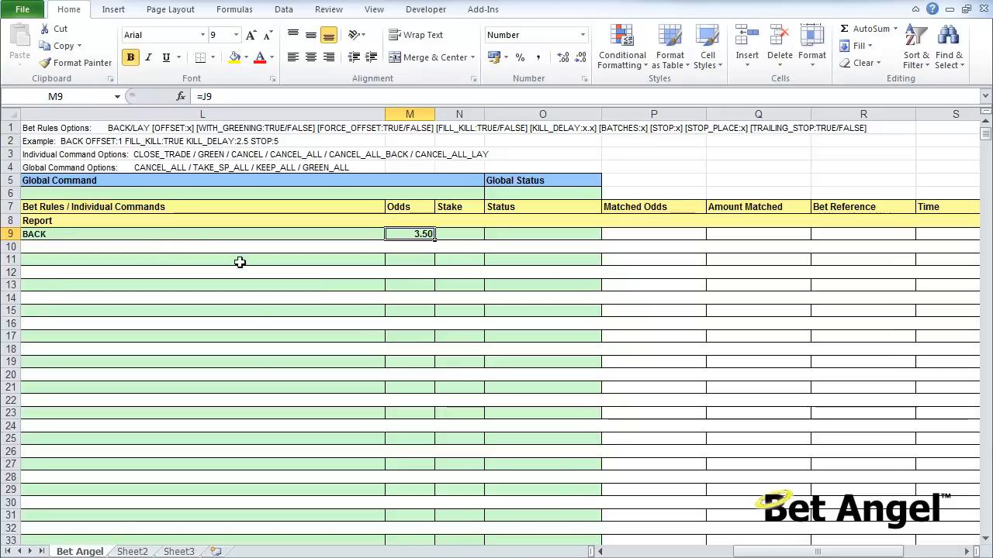
pyautogui.click(460, 233)
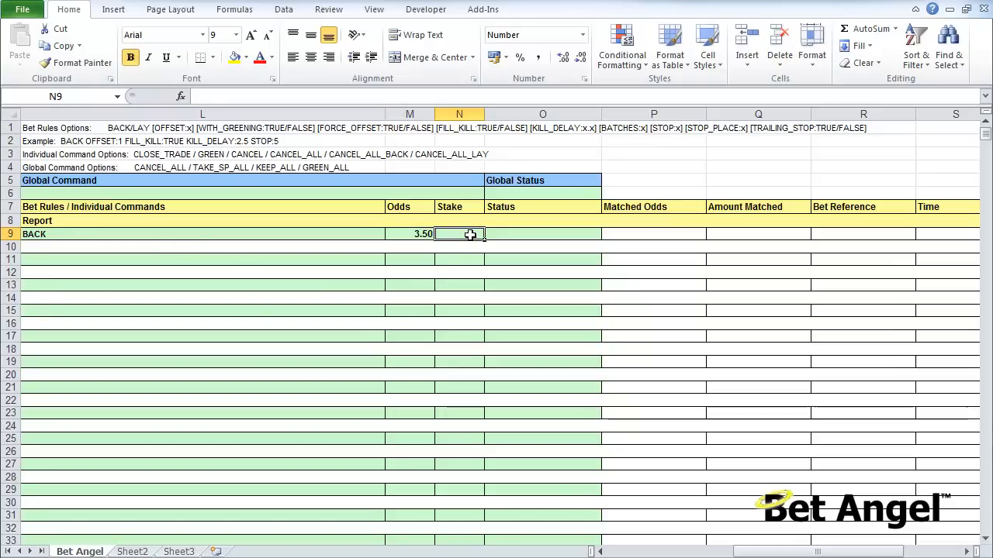
# Enter a stake of 10 in N9 so the BACK bet is placed at 3.5
pyautogui.write('10.00')
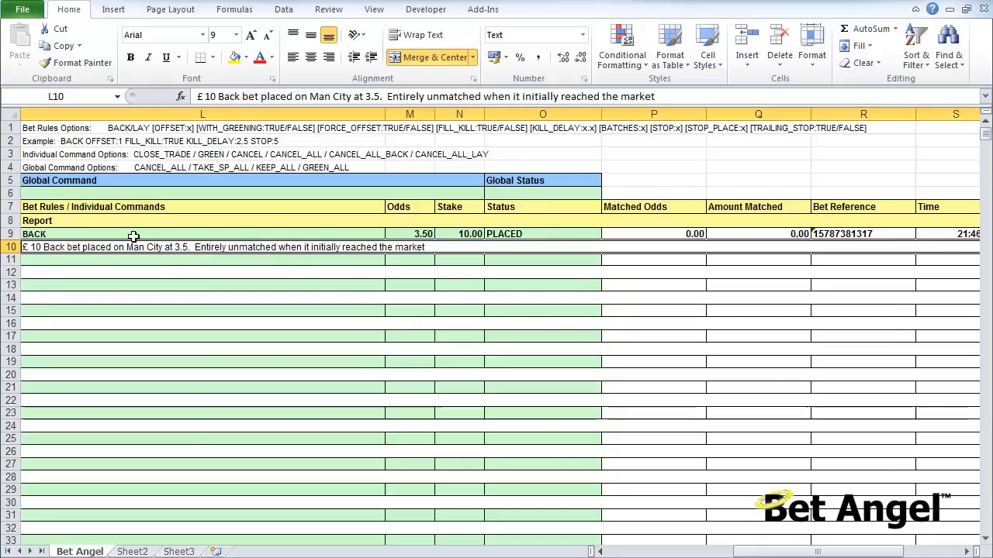
pyautogui.moveTo(520, 245)
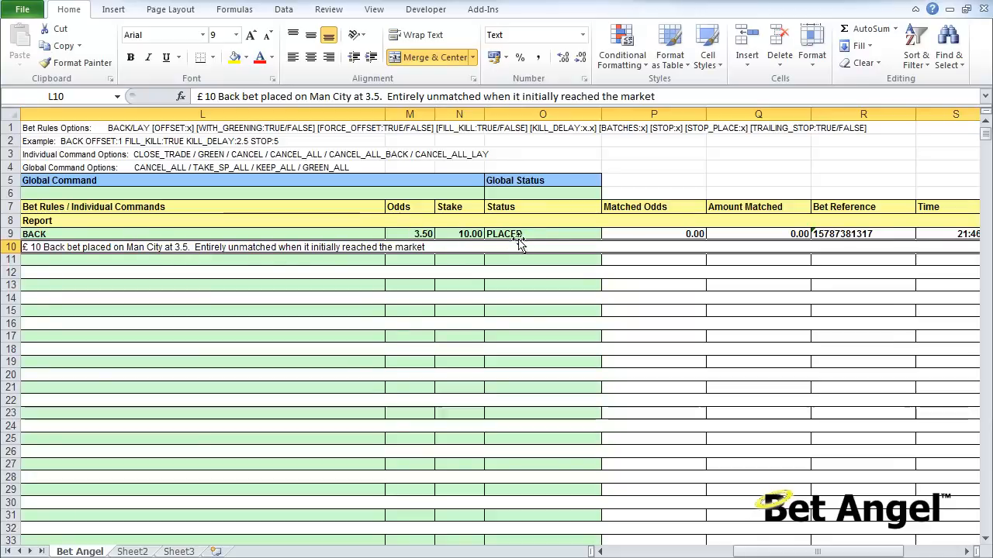
pyautogui.moveTo(521, 235)
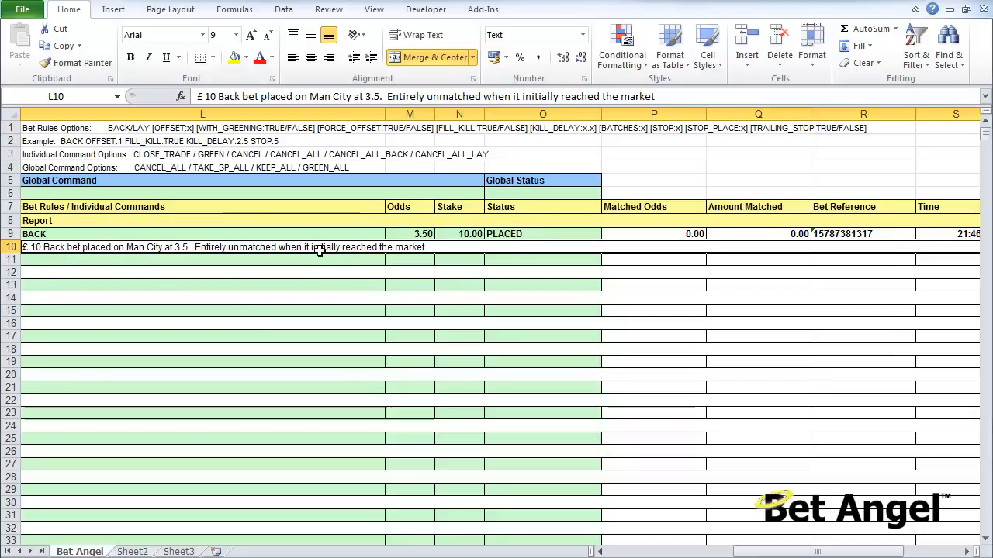
pyautogui.moveTo(378, 262)
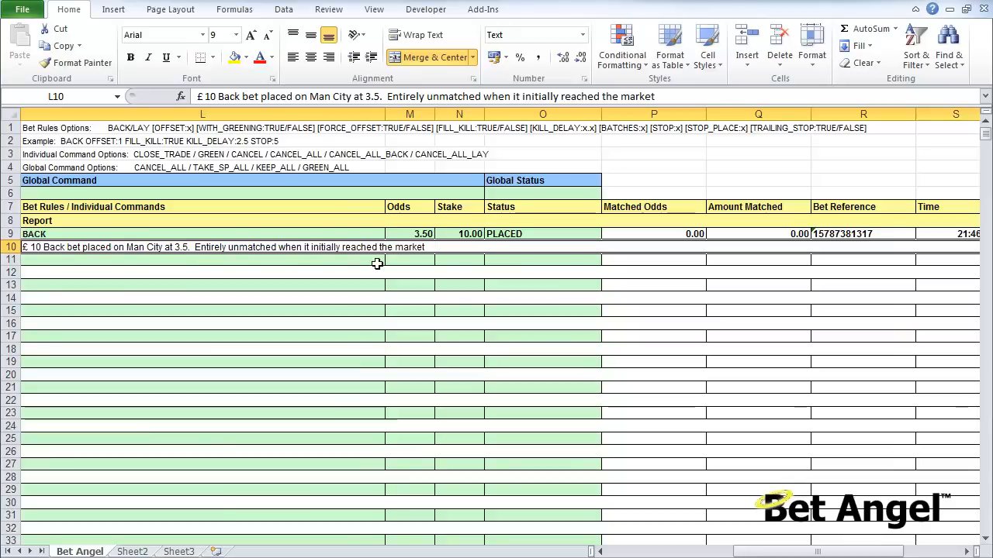
pyautogui.moveTo(167, 276)
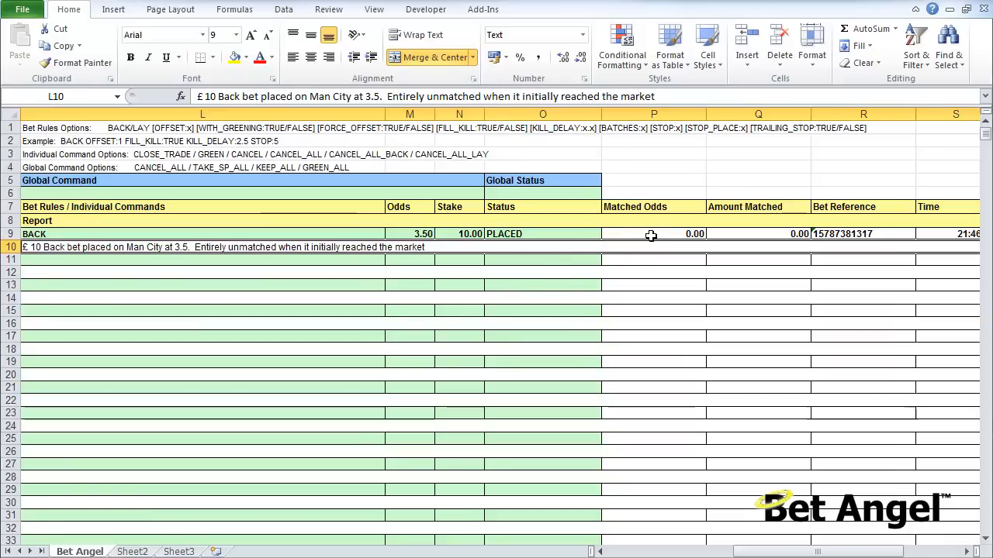
pyautogui.click(653, 233)
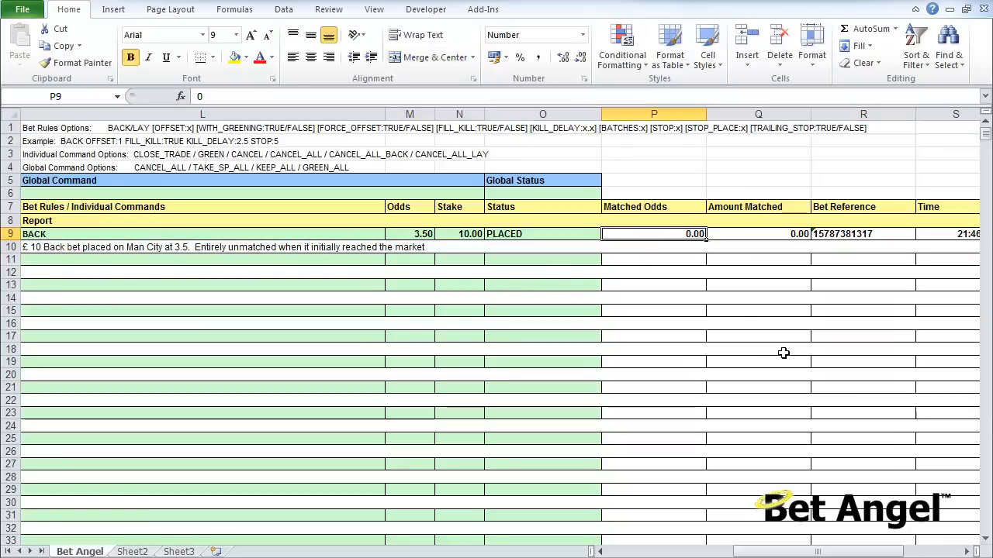
pyautogui.click(757, 233)
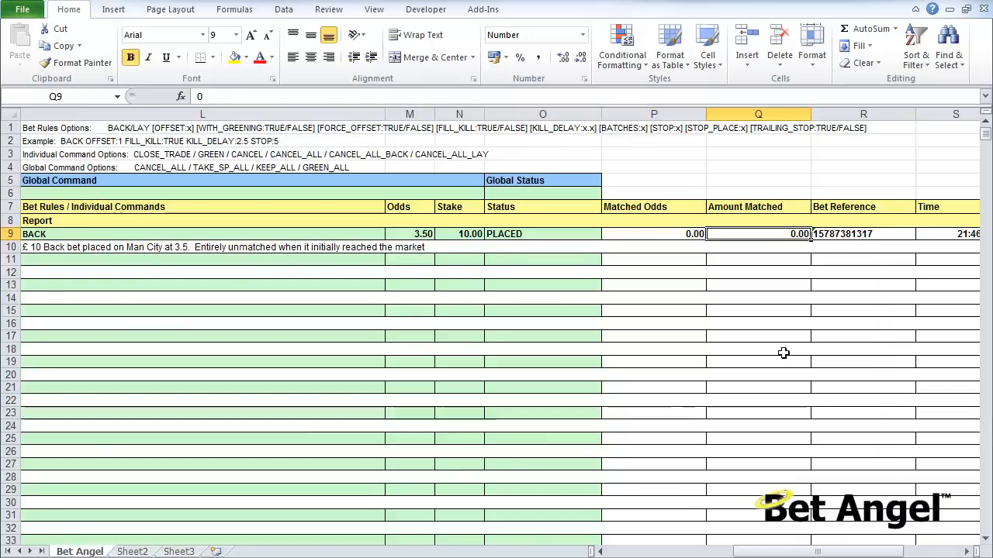
pyautogui.click(862, 233)
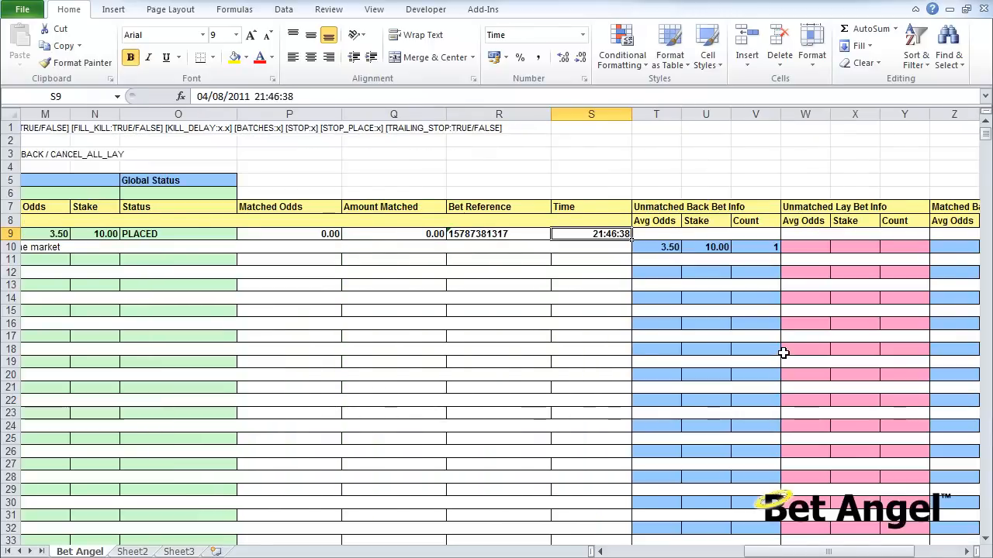
pyautogui.click(704, 246)
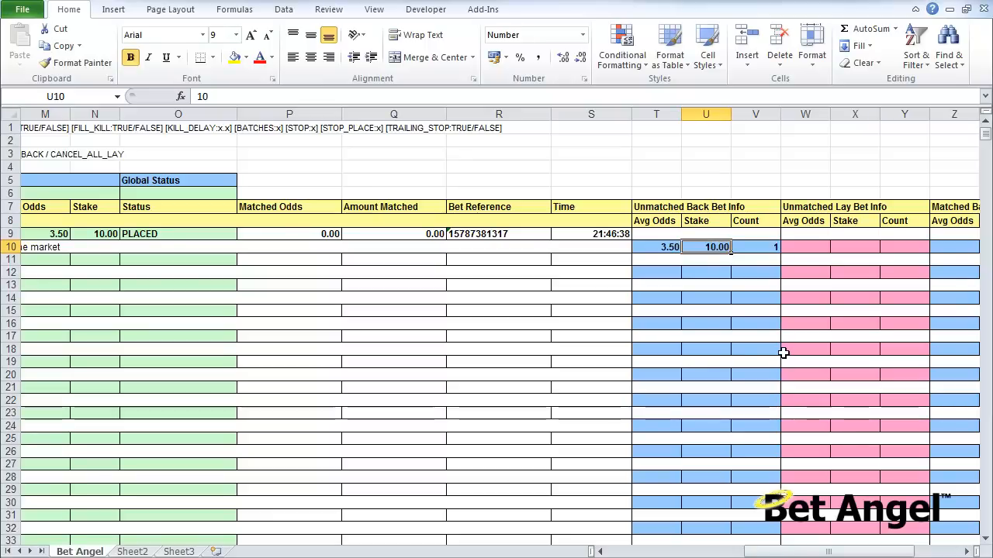
pyautogui.click(656, 246)
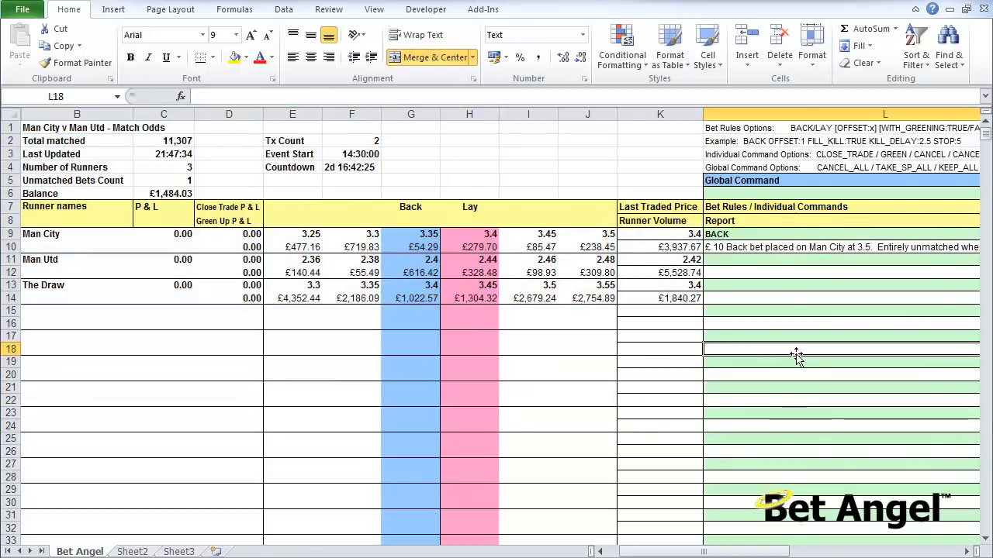
pyautogui.hscroll(3)
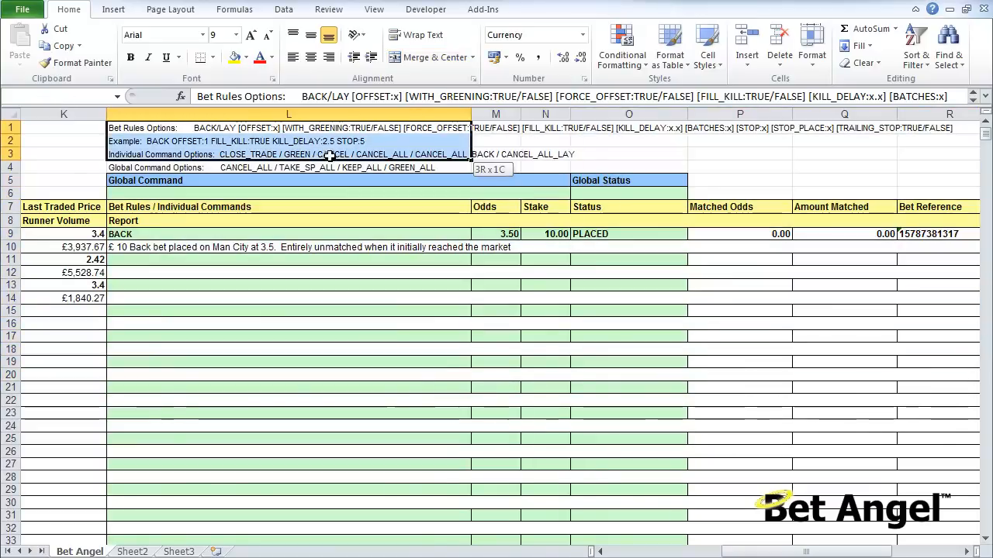
pyautogui.click(288, 273)
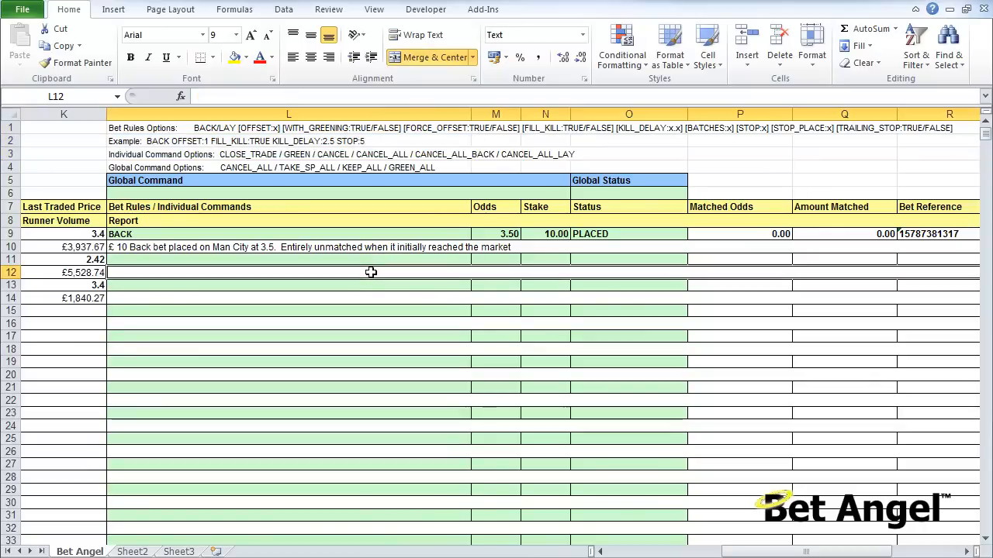
pyautogui.hscroll(3)
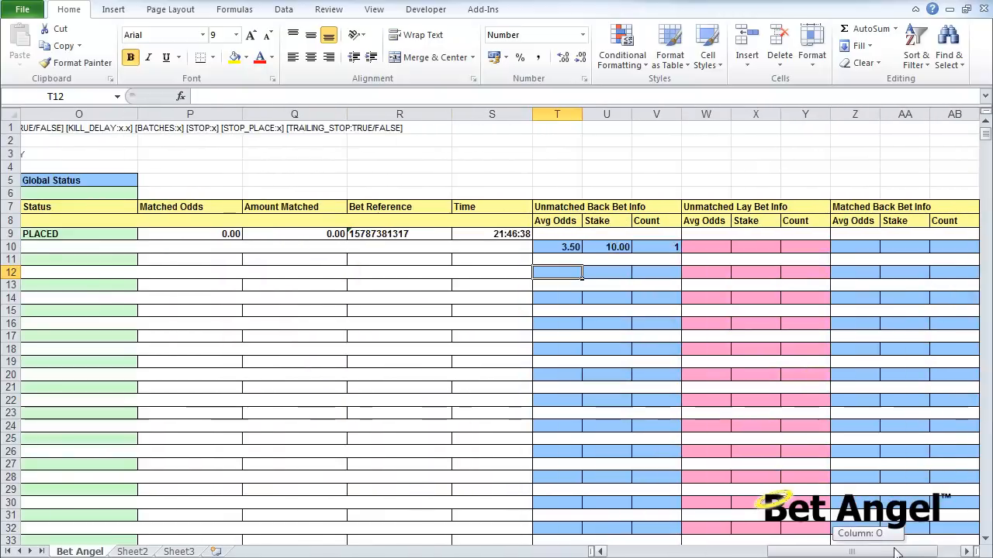
pyautogui.hscroll(3)
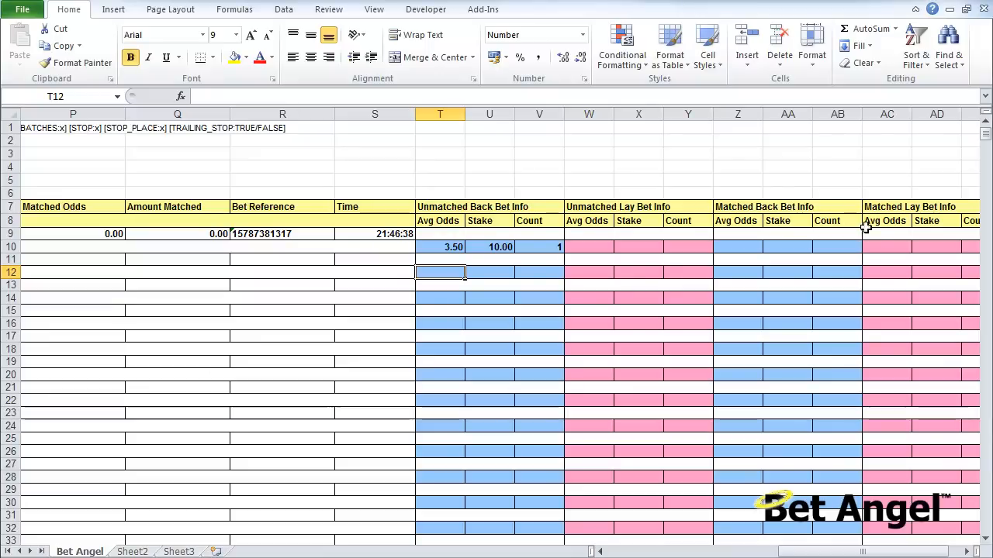
pyautogui.moveTo(614, 300)
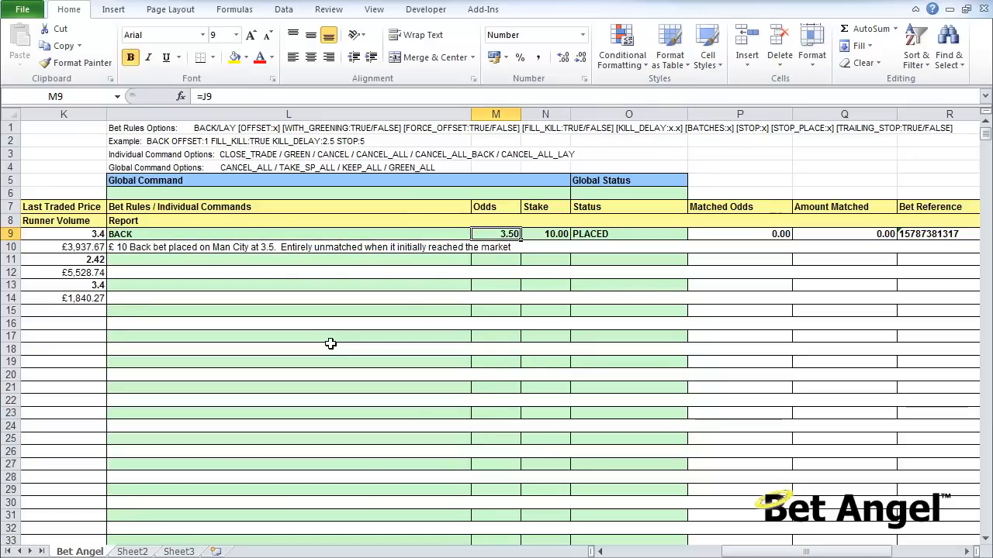
pyautogui.moveTo(537, 237)
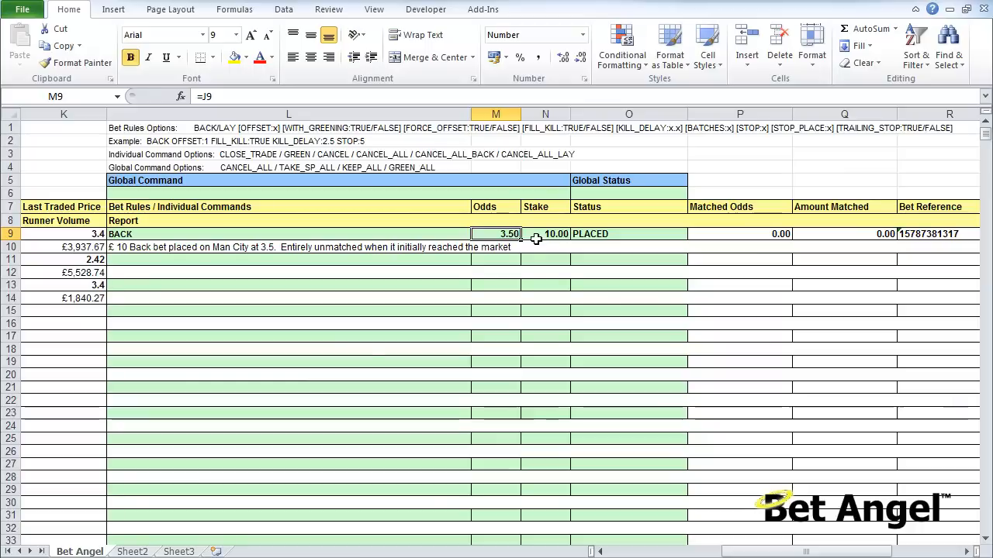
# Edit L9 to read BACK OFFSET:1 WITH_GREENING:TRUE
pyautogui.click(289, 233)
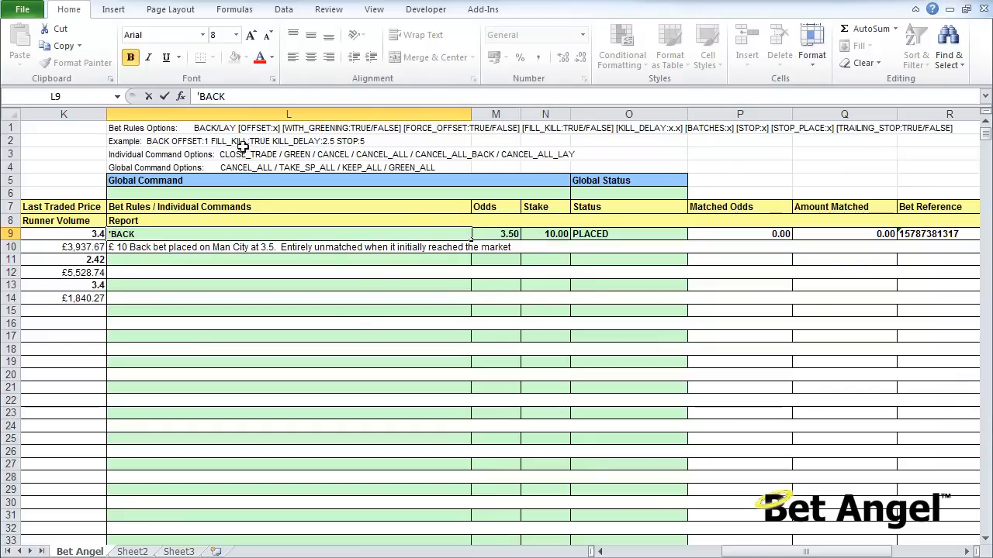
pyautogui.moveTo(360, 319)
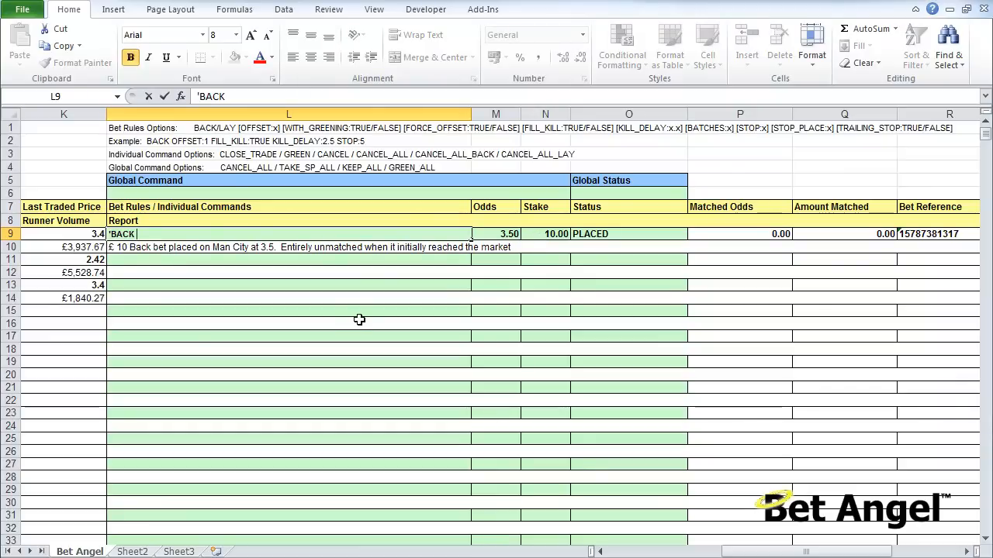
pyautogui.write('OFFSET:1 WITH')
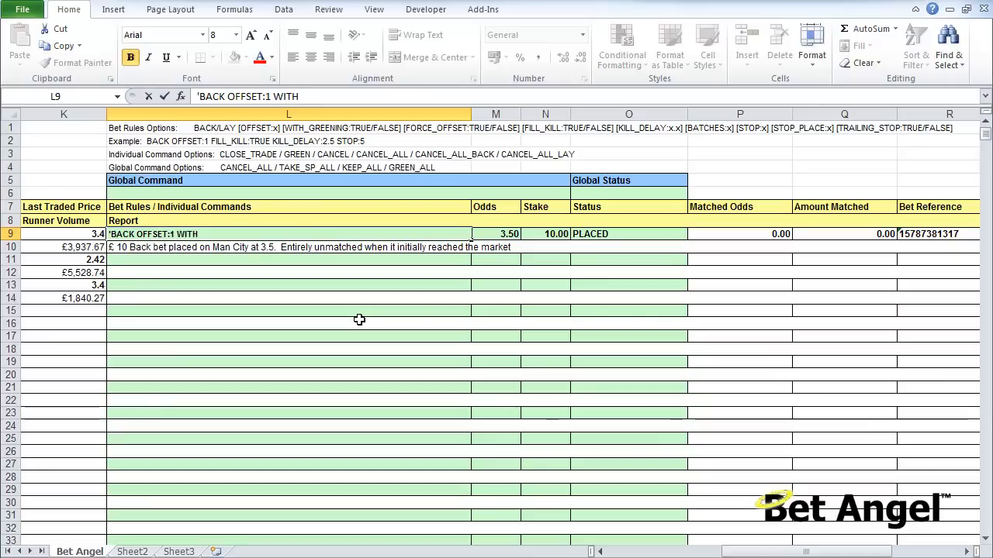
pyautogui.write('_GREENING')
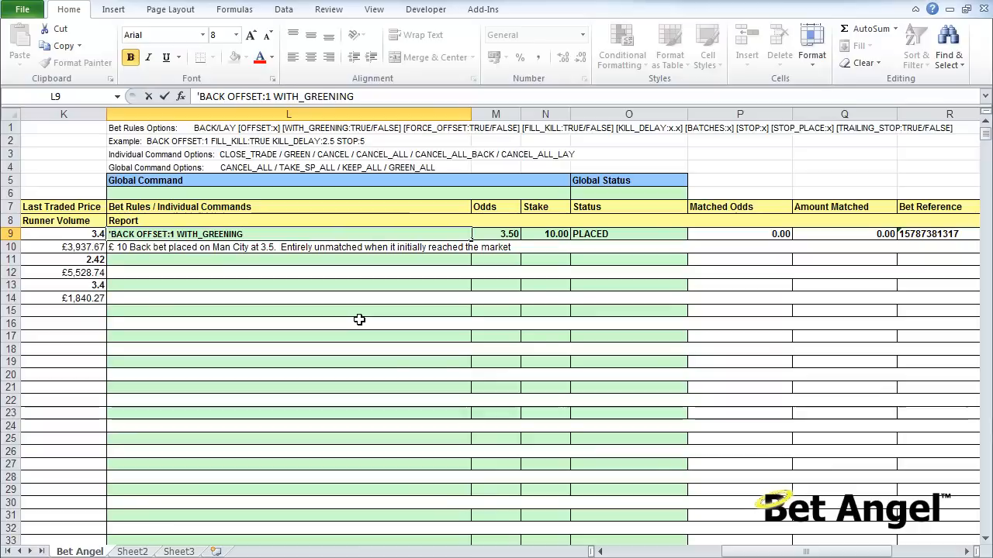
pyautogui.write(':TRUE')
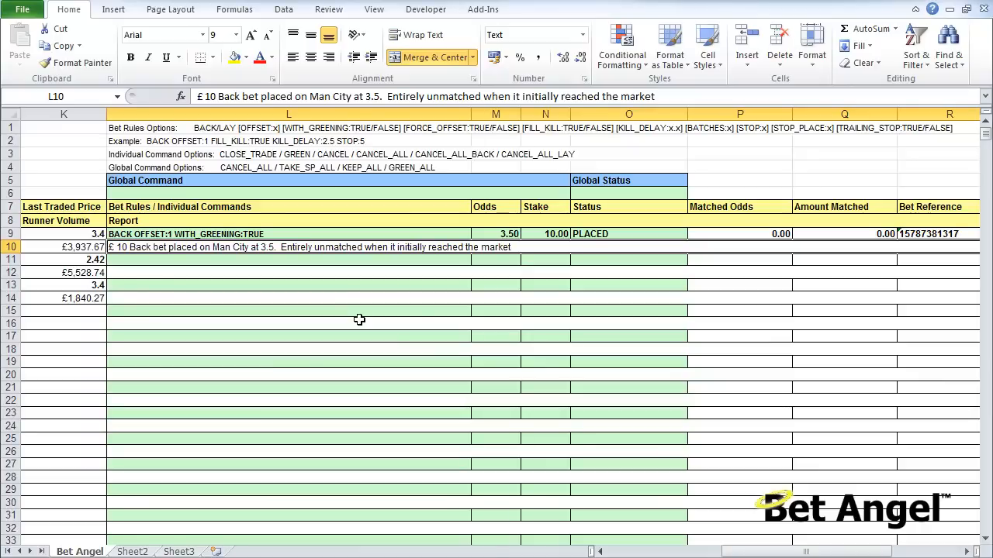
# Enter CANCEL_ALL in the Global Command cell L6
pyautogui.click(289, 233)
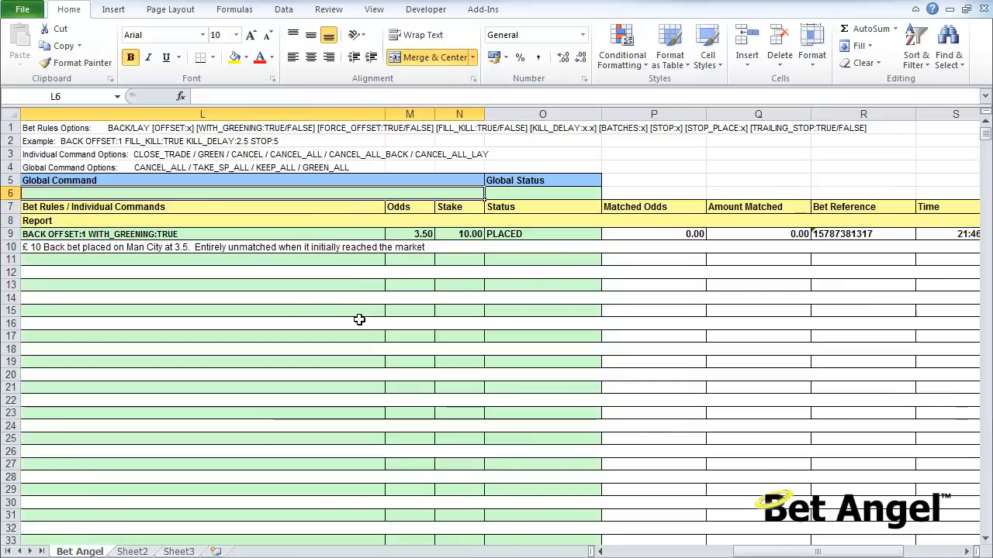
pyautogui.write('CANCEL')
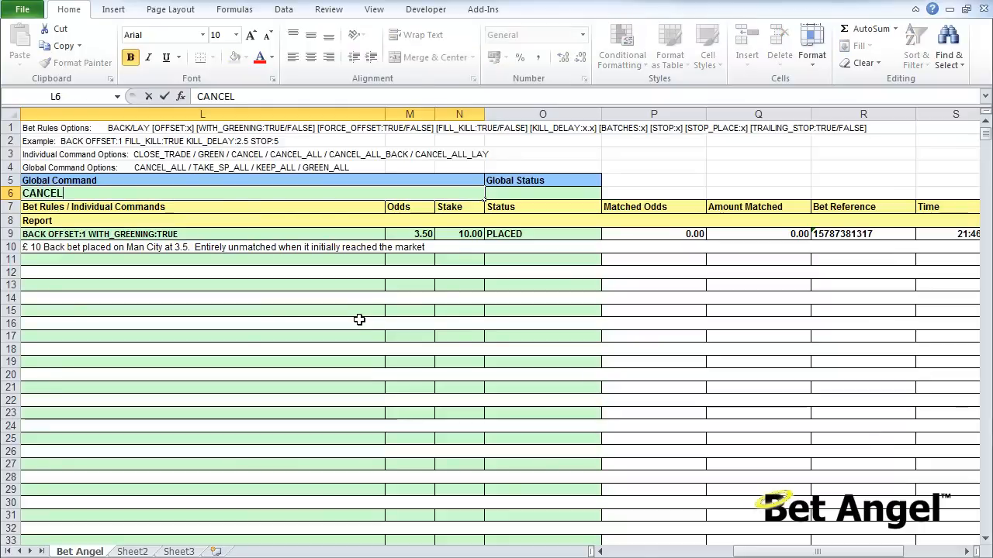
pyautogui.write('_ALL')
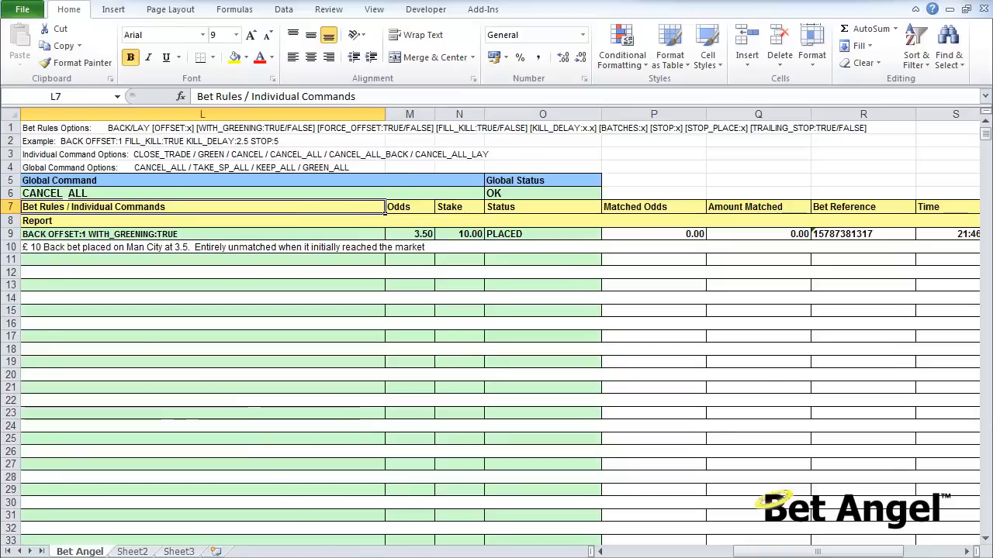
pyautogui.moveTo(251, 217)
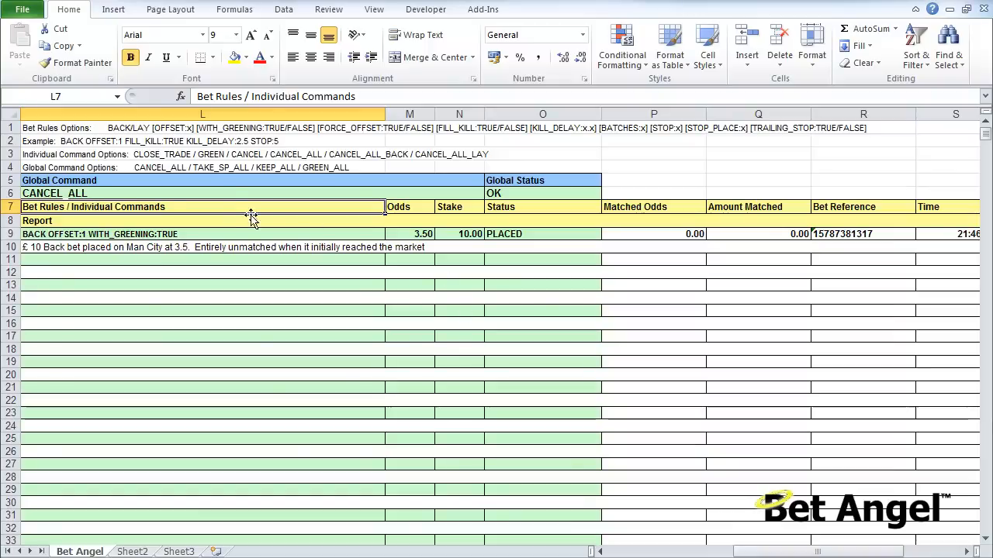
pyautogui.moveTo(292, 207)
pyautogui.write('=')
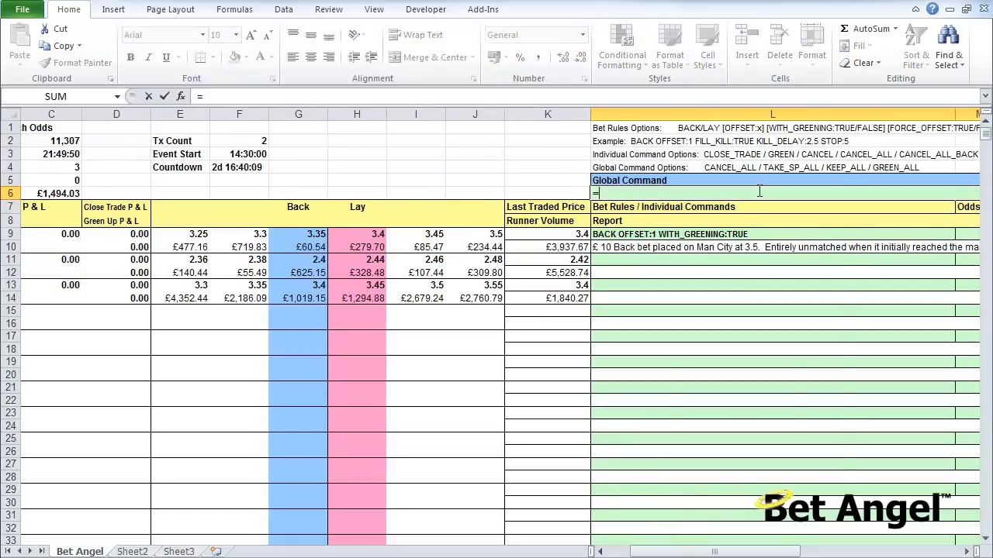
# Enter =IF(F4<0,"GREEN_ALL","") in L6 so GREEN_ALL fires when the countdown goes negative
pyautogui.write('if(')
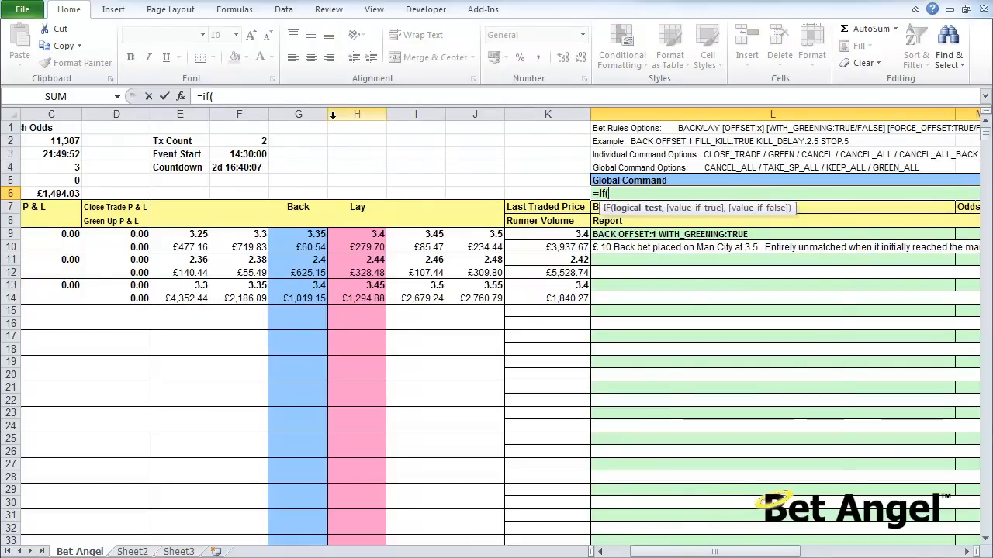
pyautogui.click(239, 168)
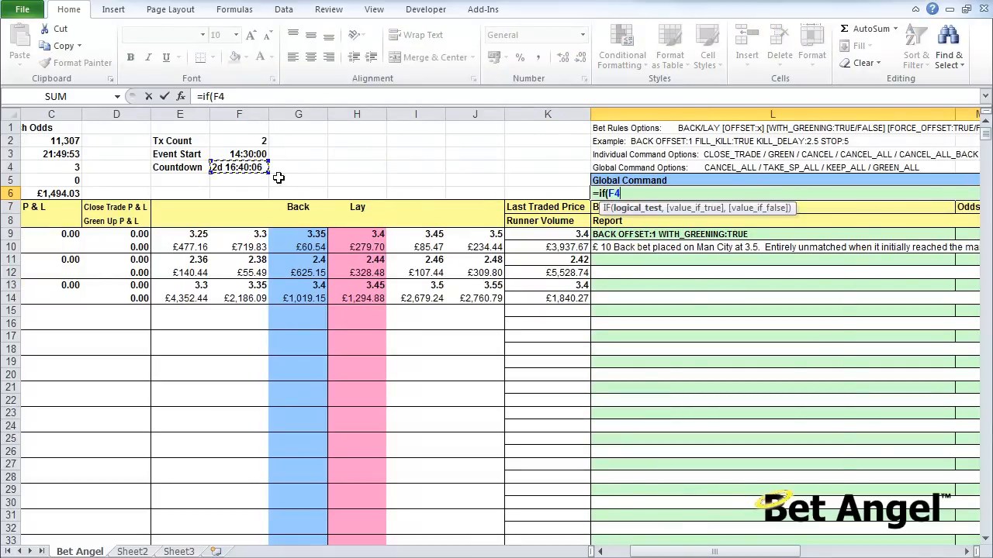
pyautogui.write('<0')
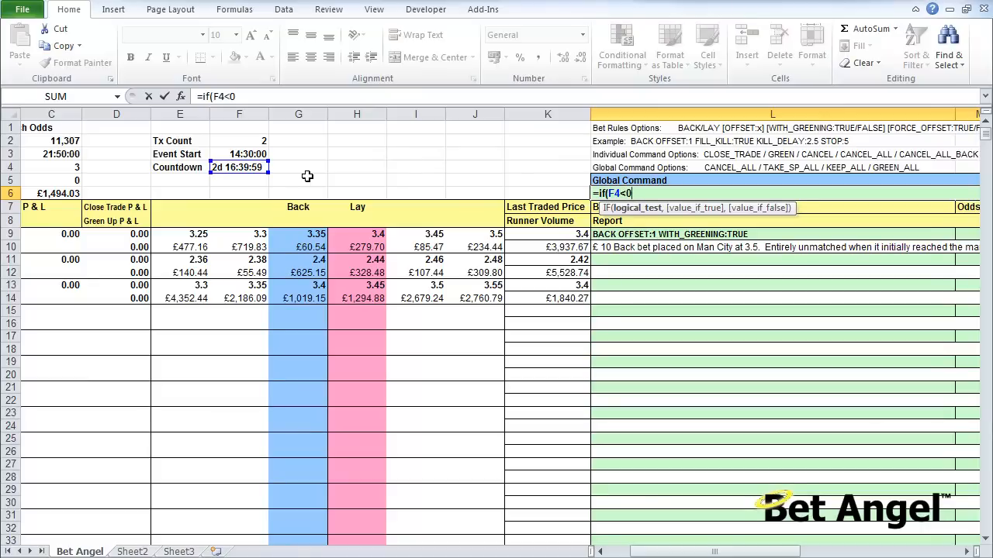
pyautogui.write(',"')
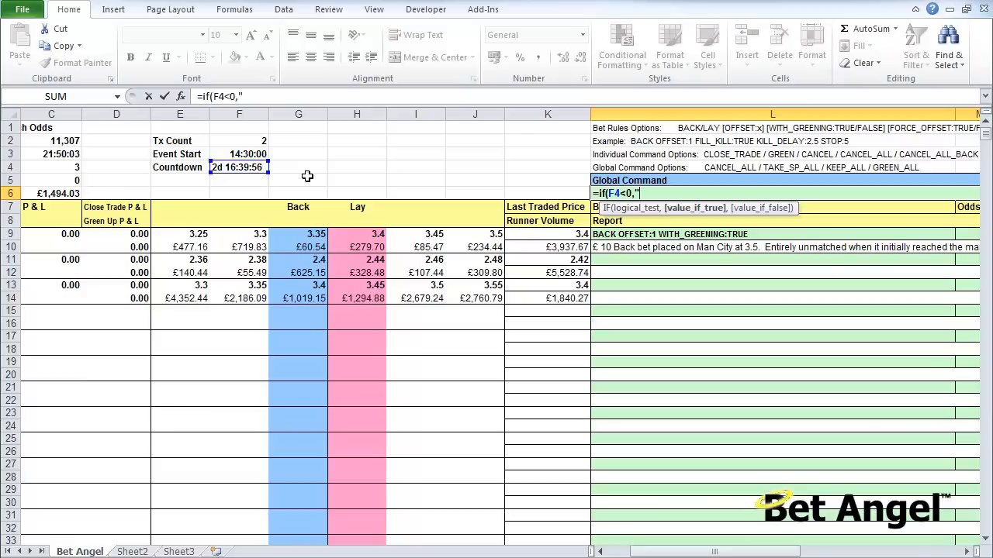
pyautogui.write('GREEN_A')
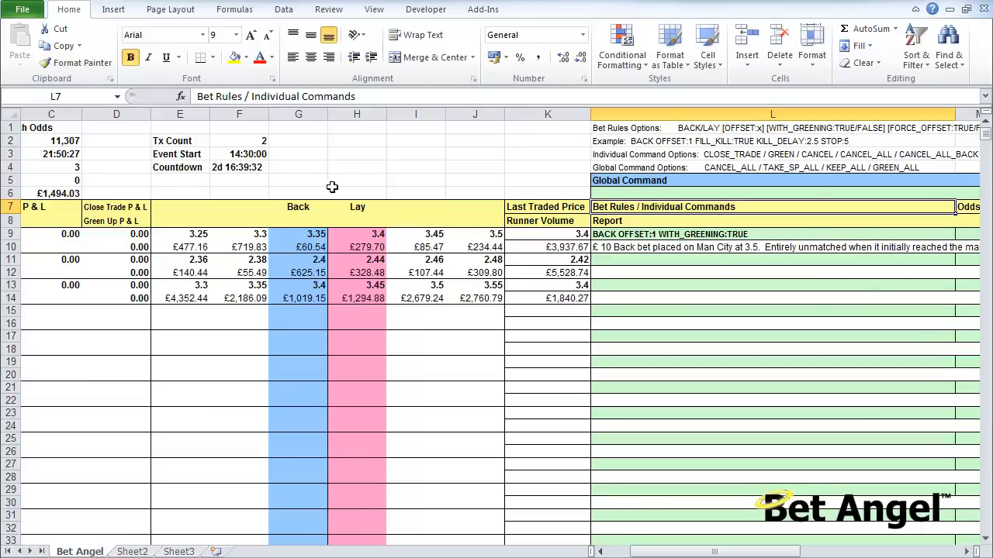
pyautogui.click(773, 180)
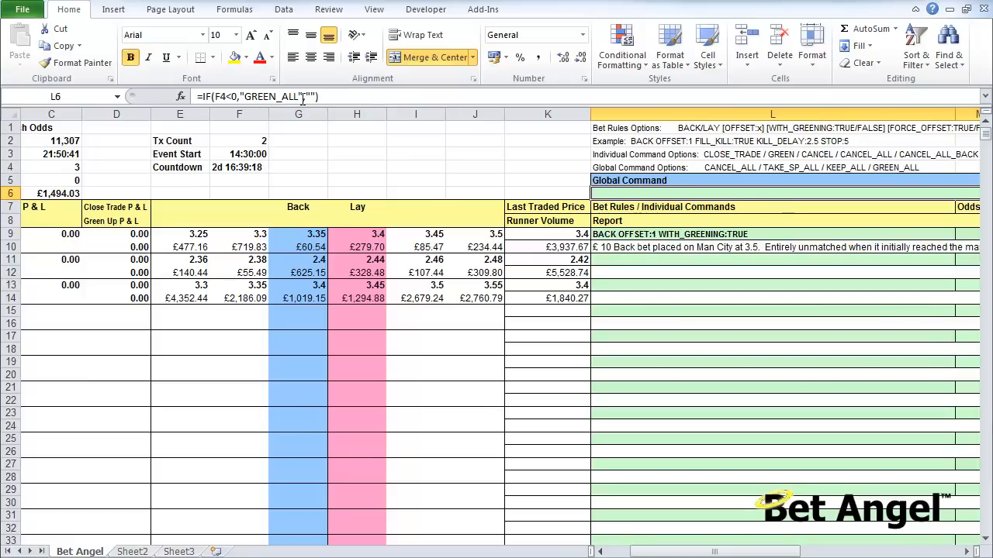
pyautogui.hscroll(3)
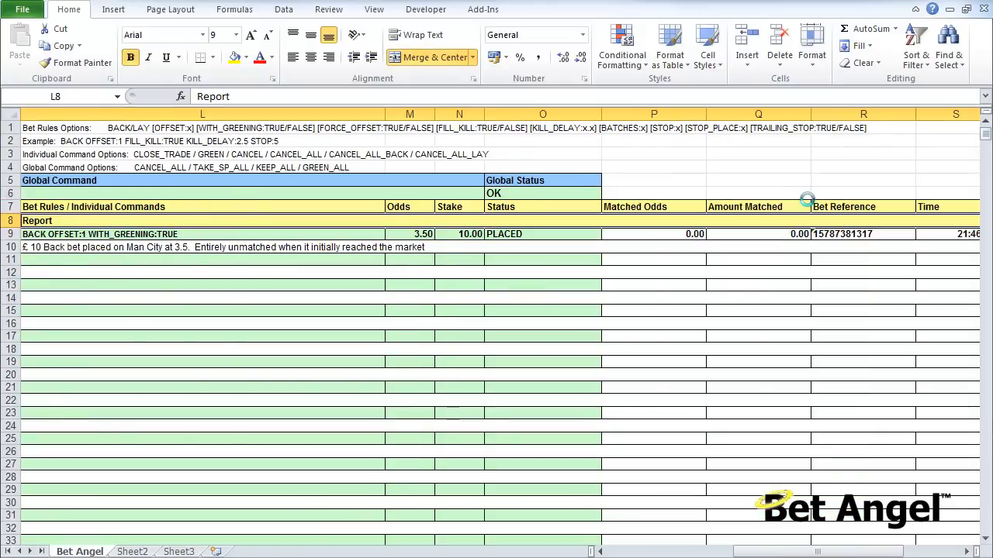
pyautogui.click(202, 259)
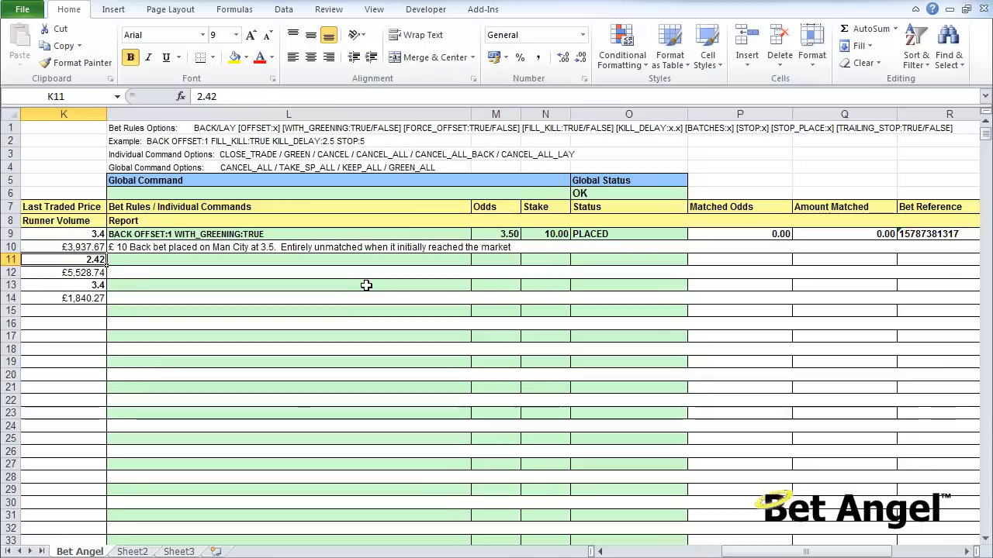
pyautogui.hscroll(-3)
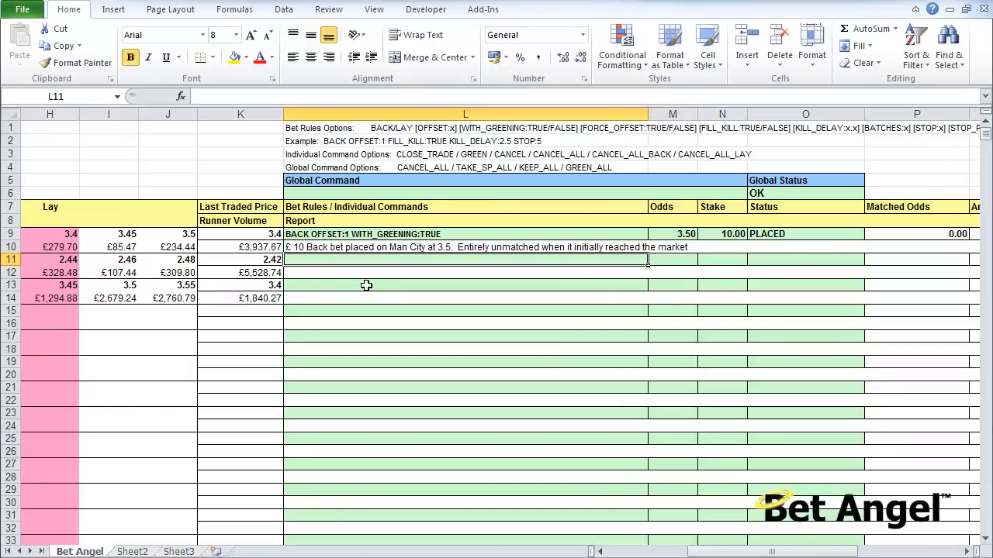
pyautogui.click(915, 259)
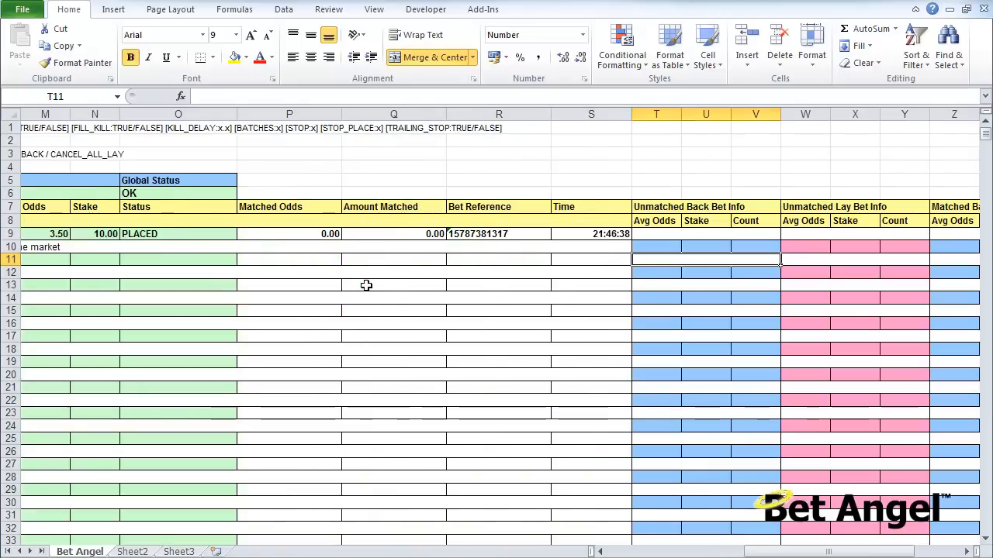
pyautogui.click(853, 259)
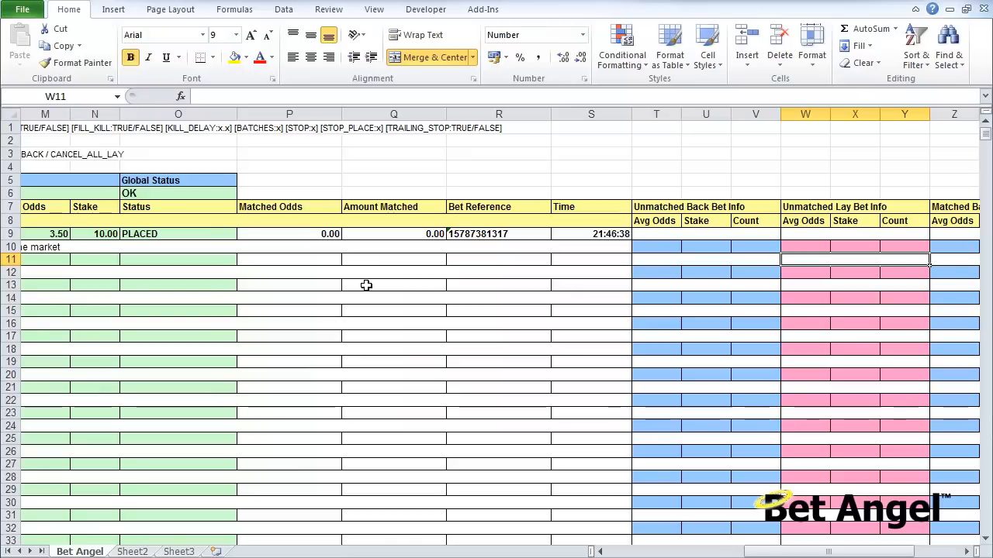